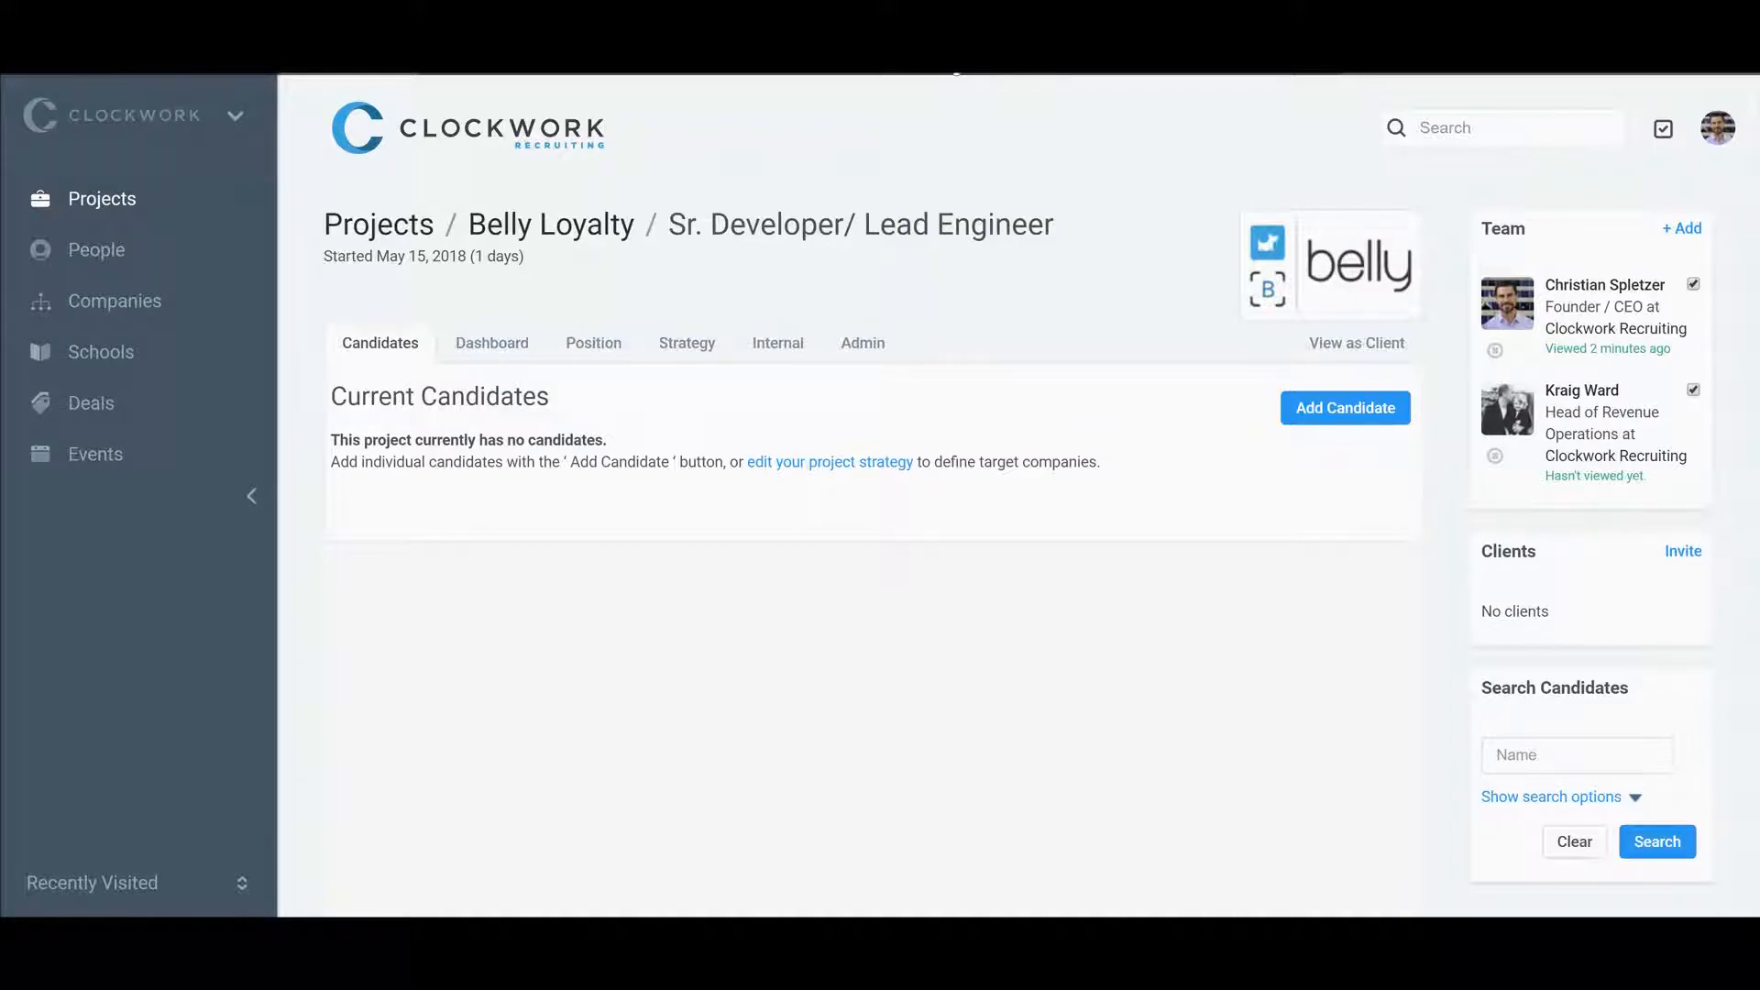
mouse_move(1116, 144)
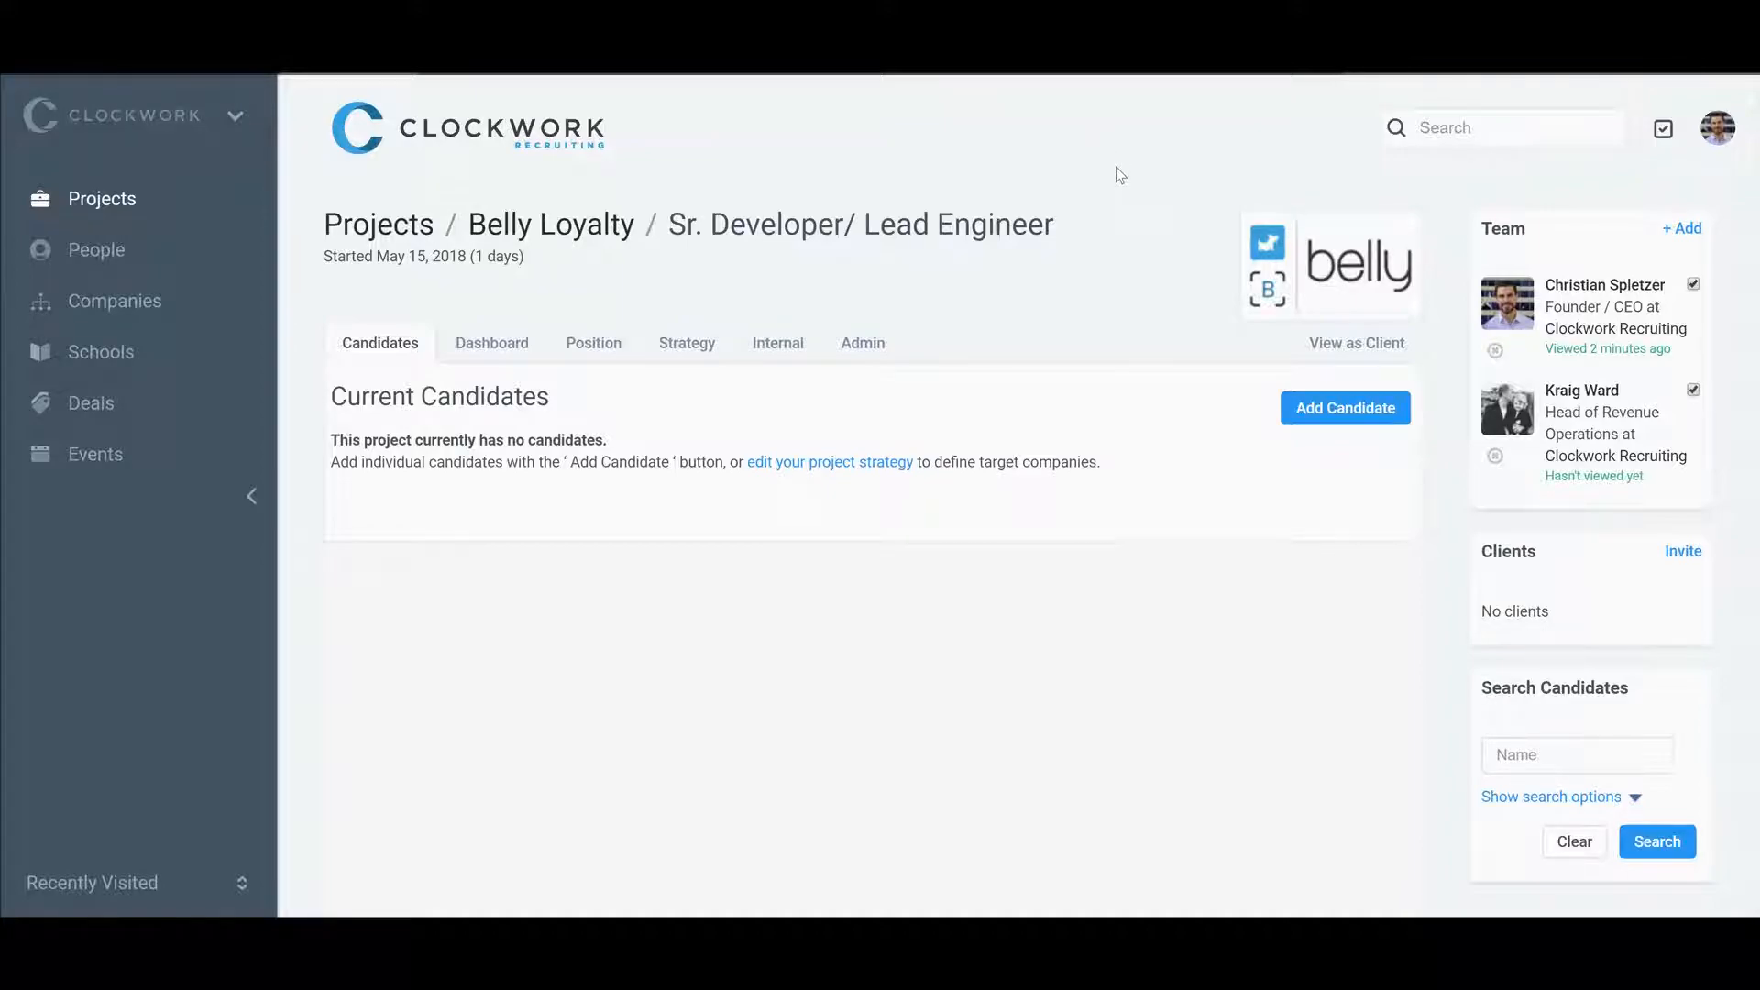
mouse_move(1147, 172)
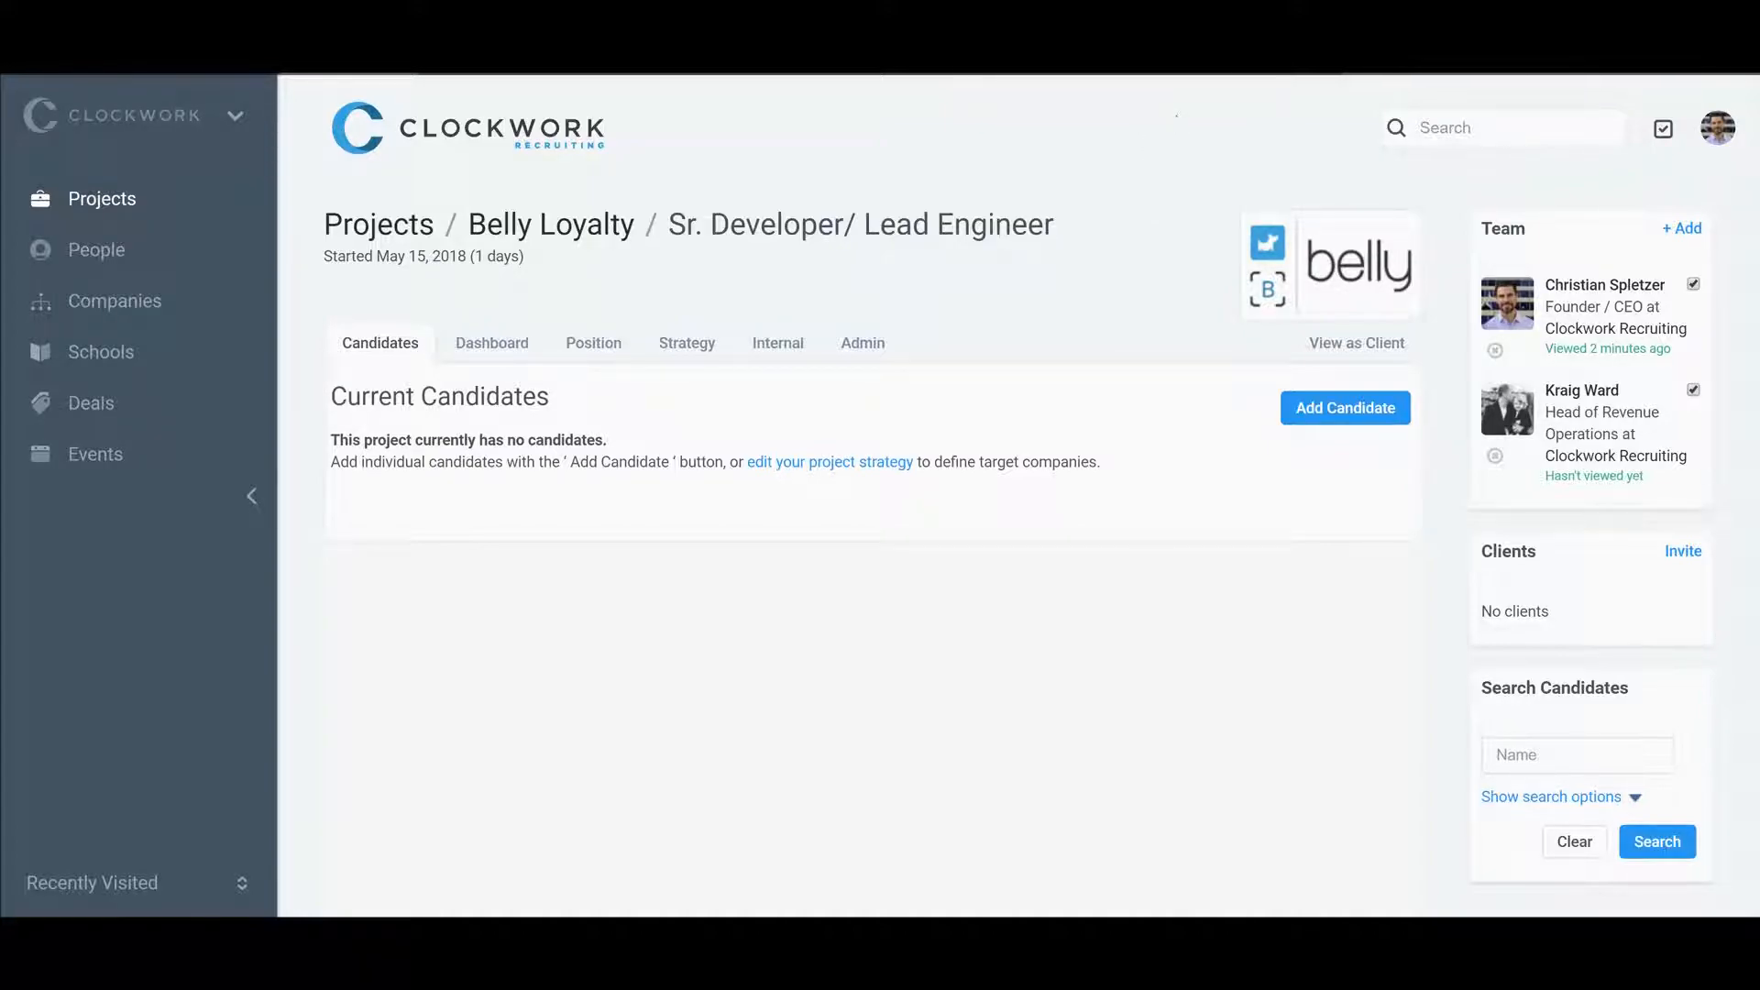
mouse_move(1181, 96)
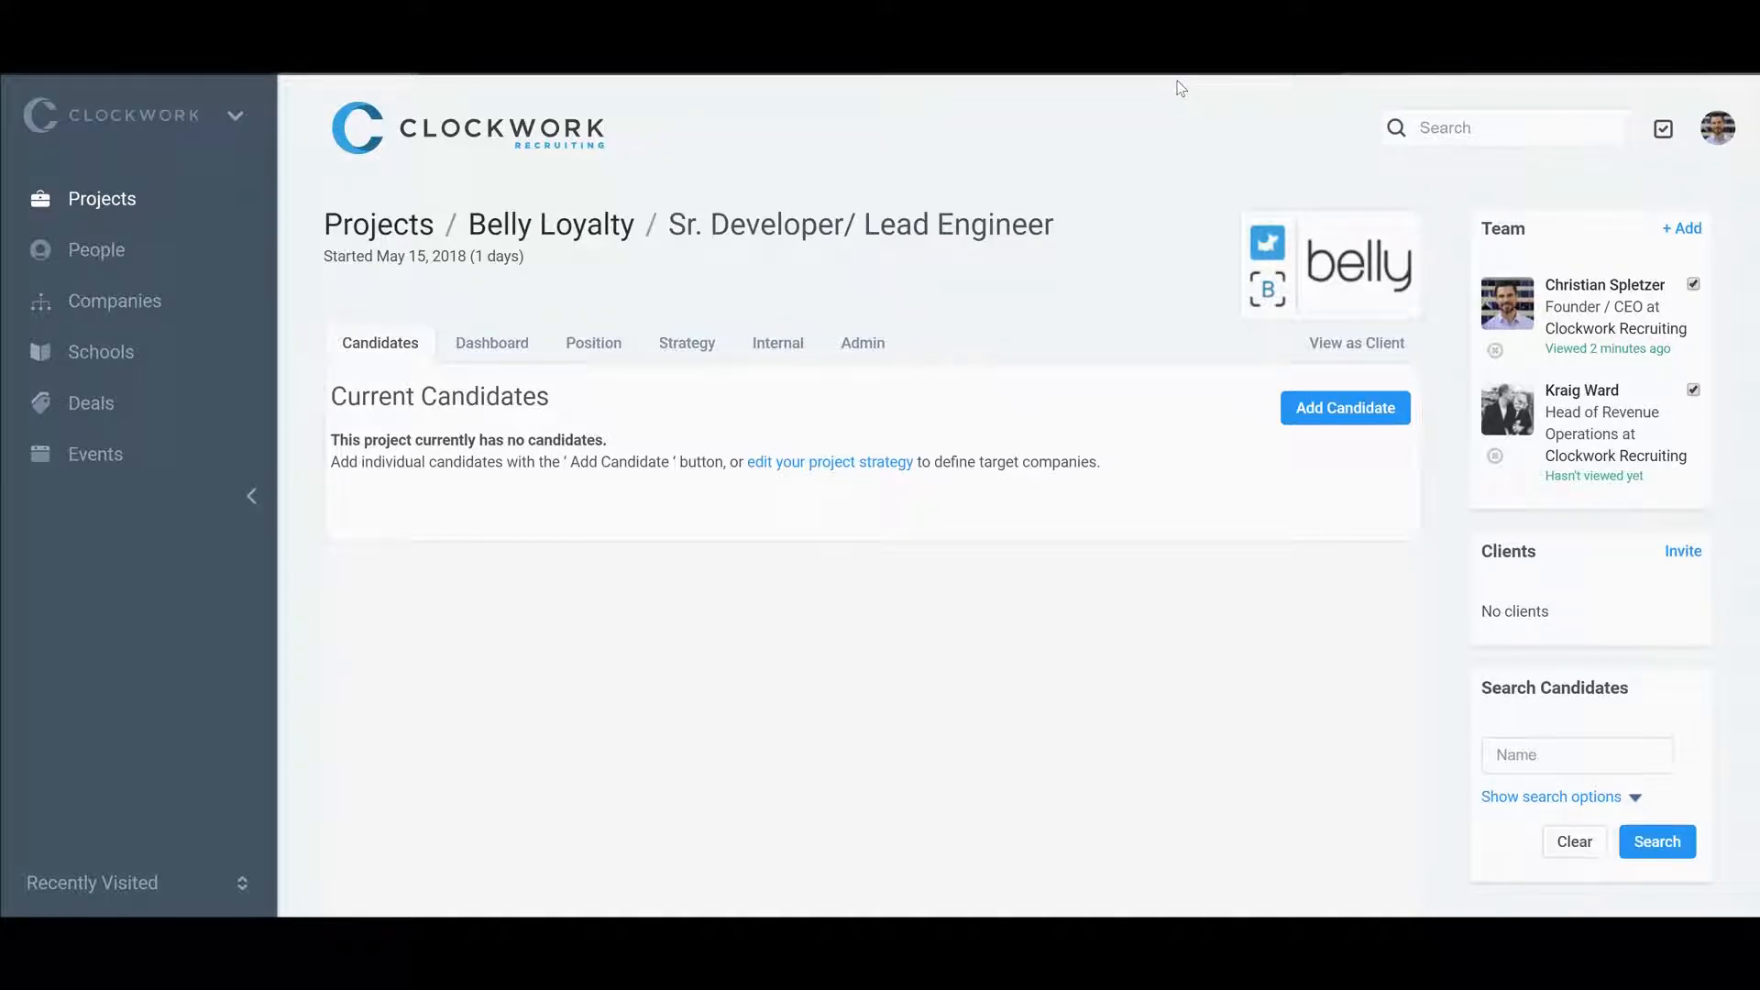
mouse_move(1211, 106)
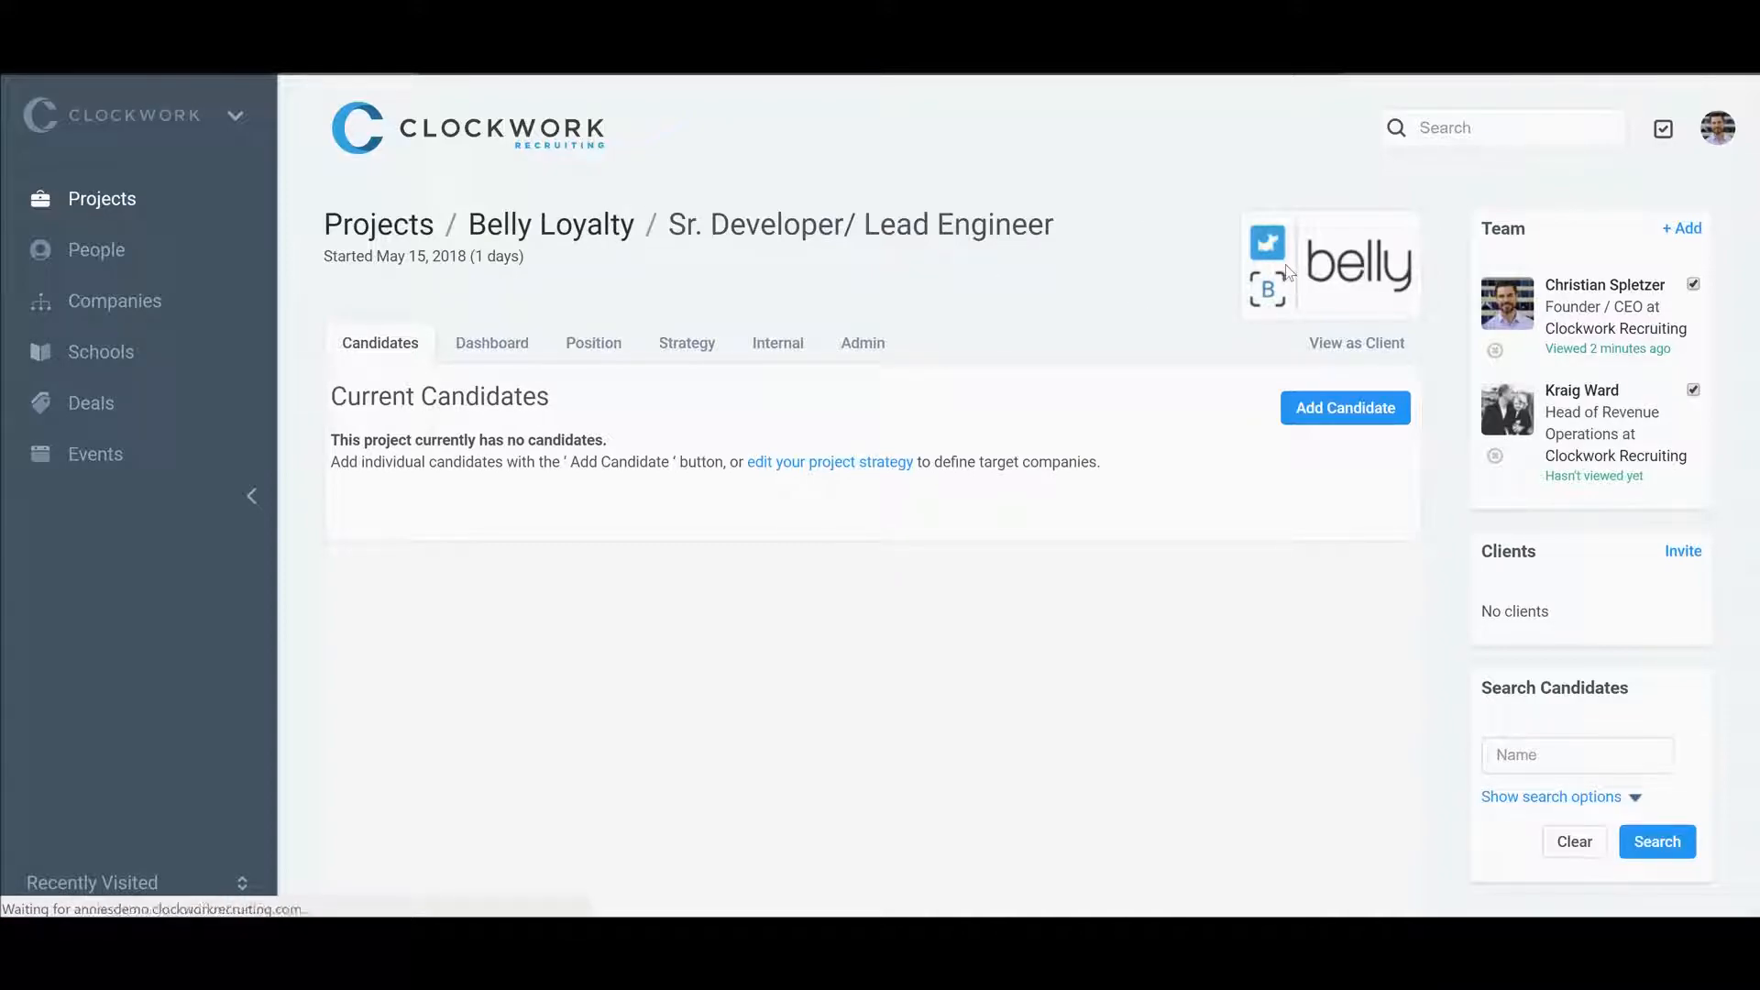
Review Belly Loyalty's Deals, Projects, Notes and Relationships tabs, ending on Contact Info.
click(550, 224)
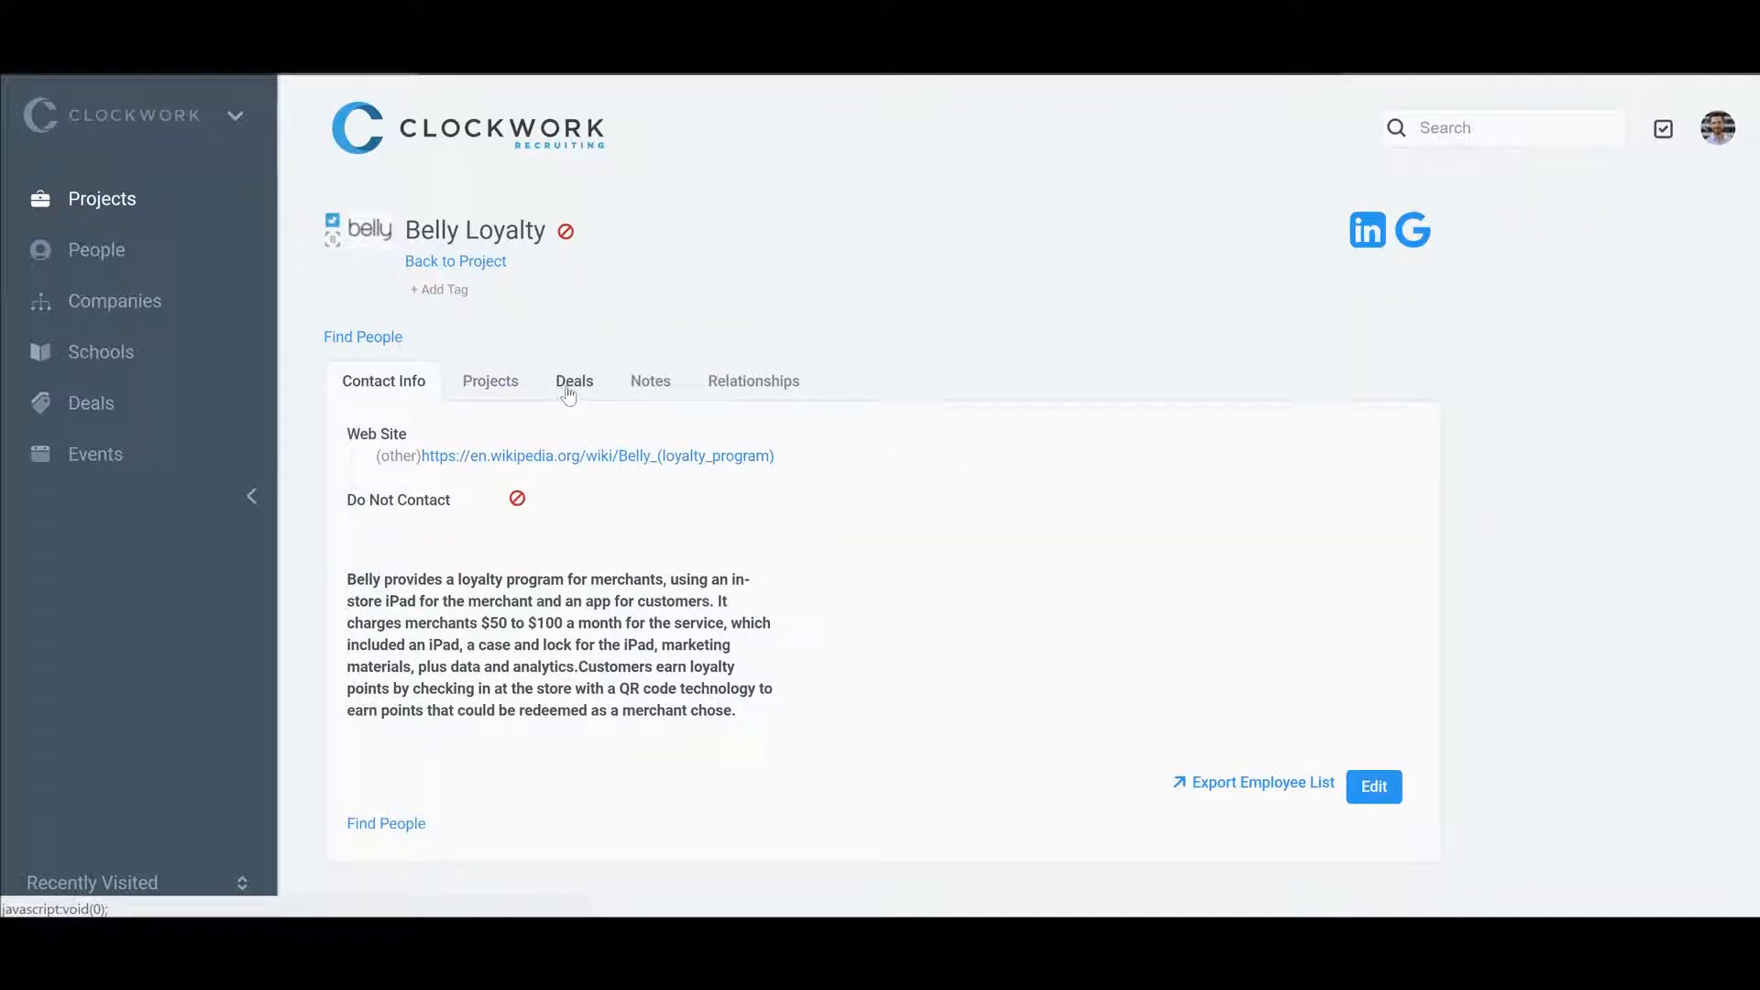
click(574, 380)
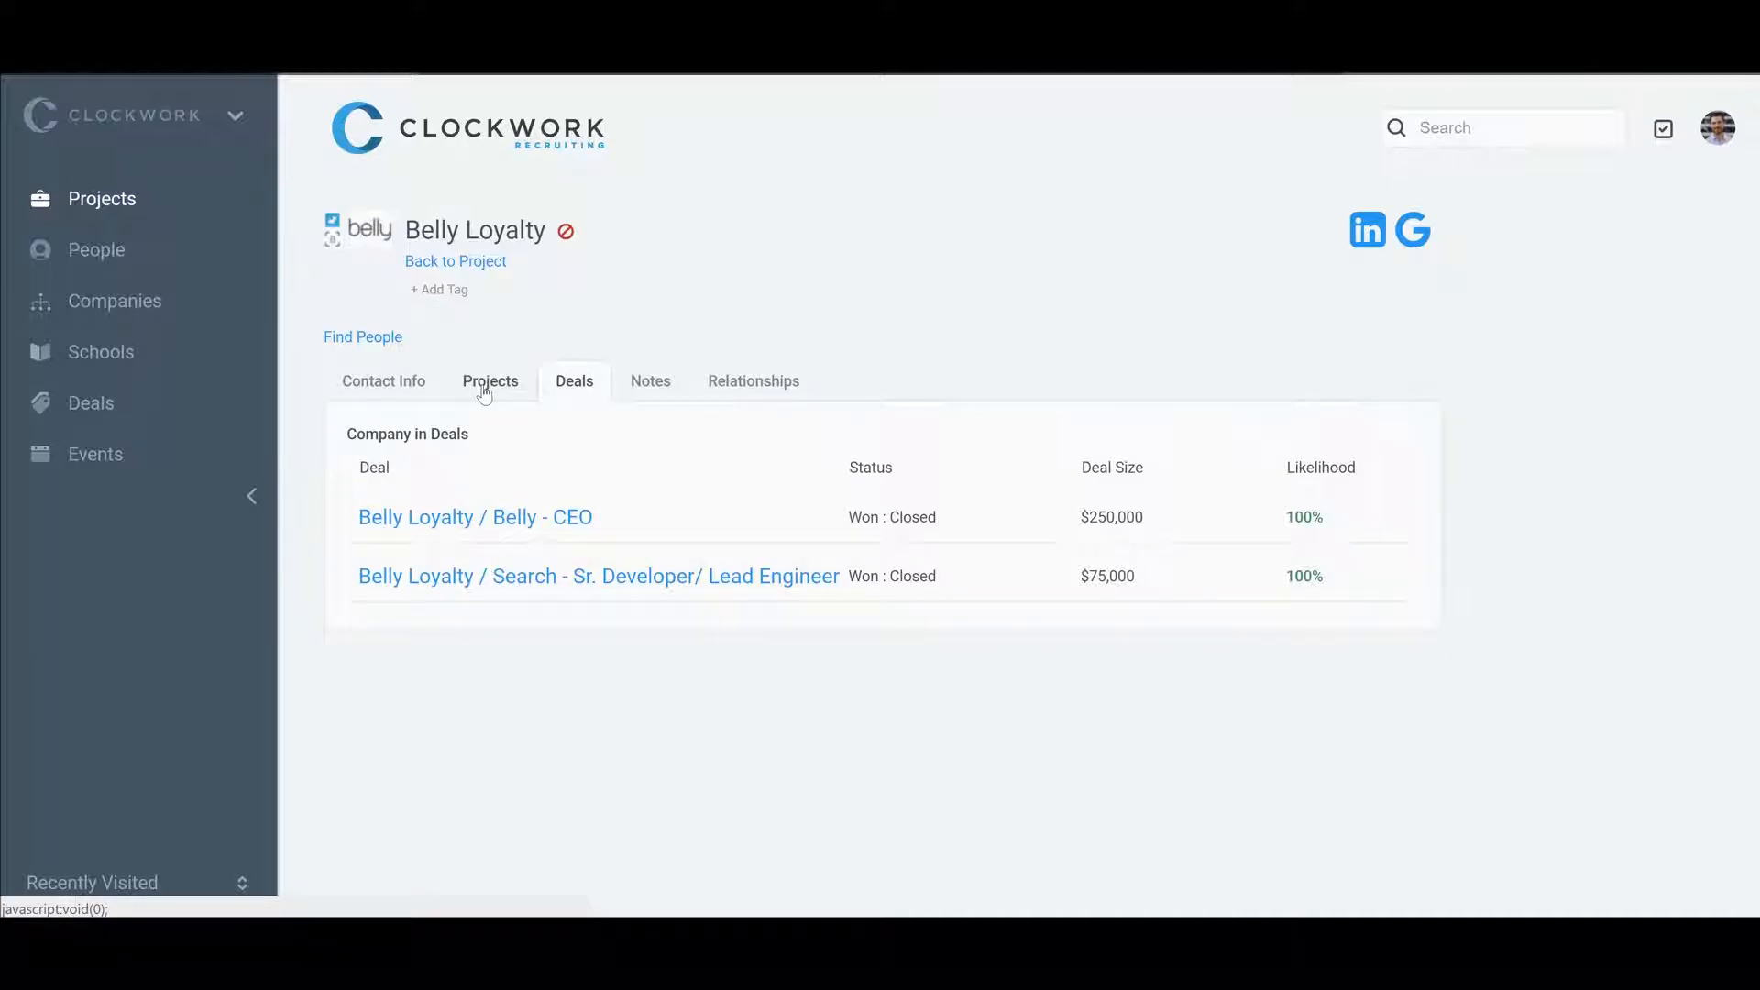
click(490, 381)
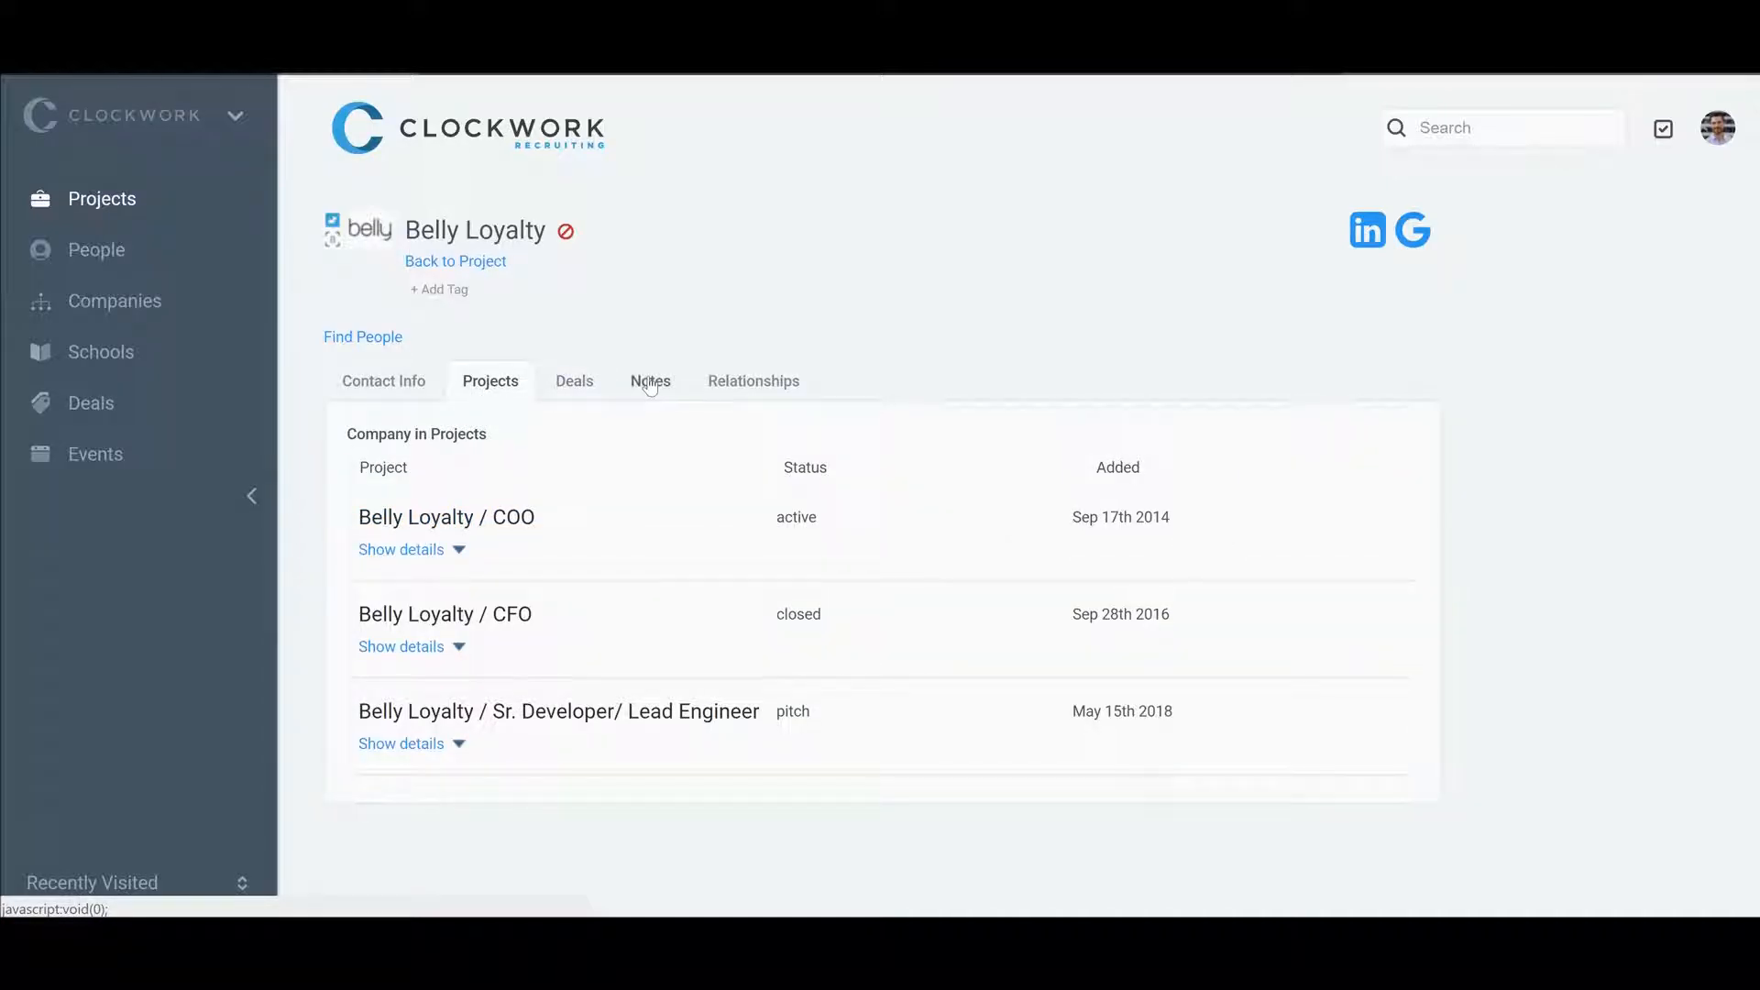
click(649, 380)
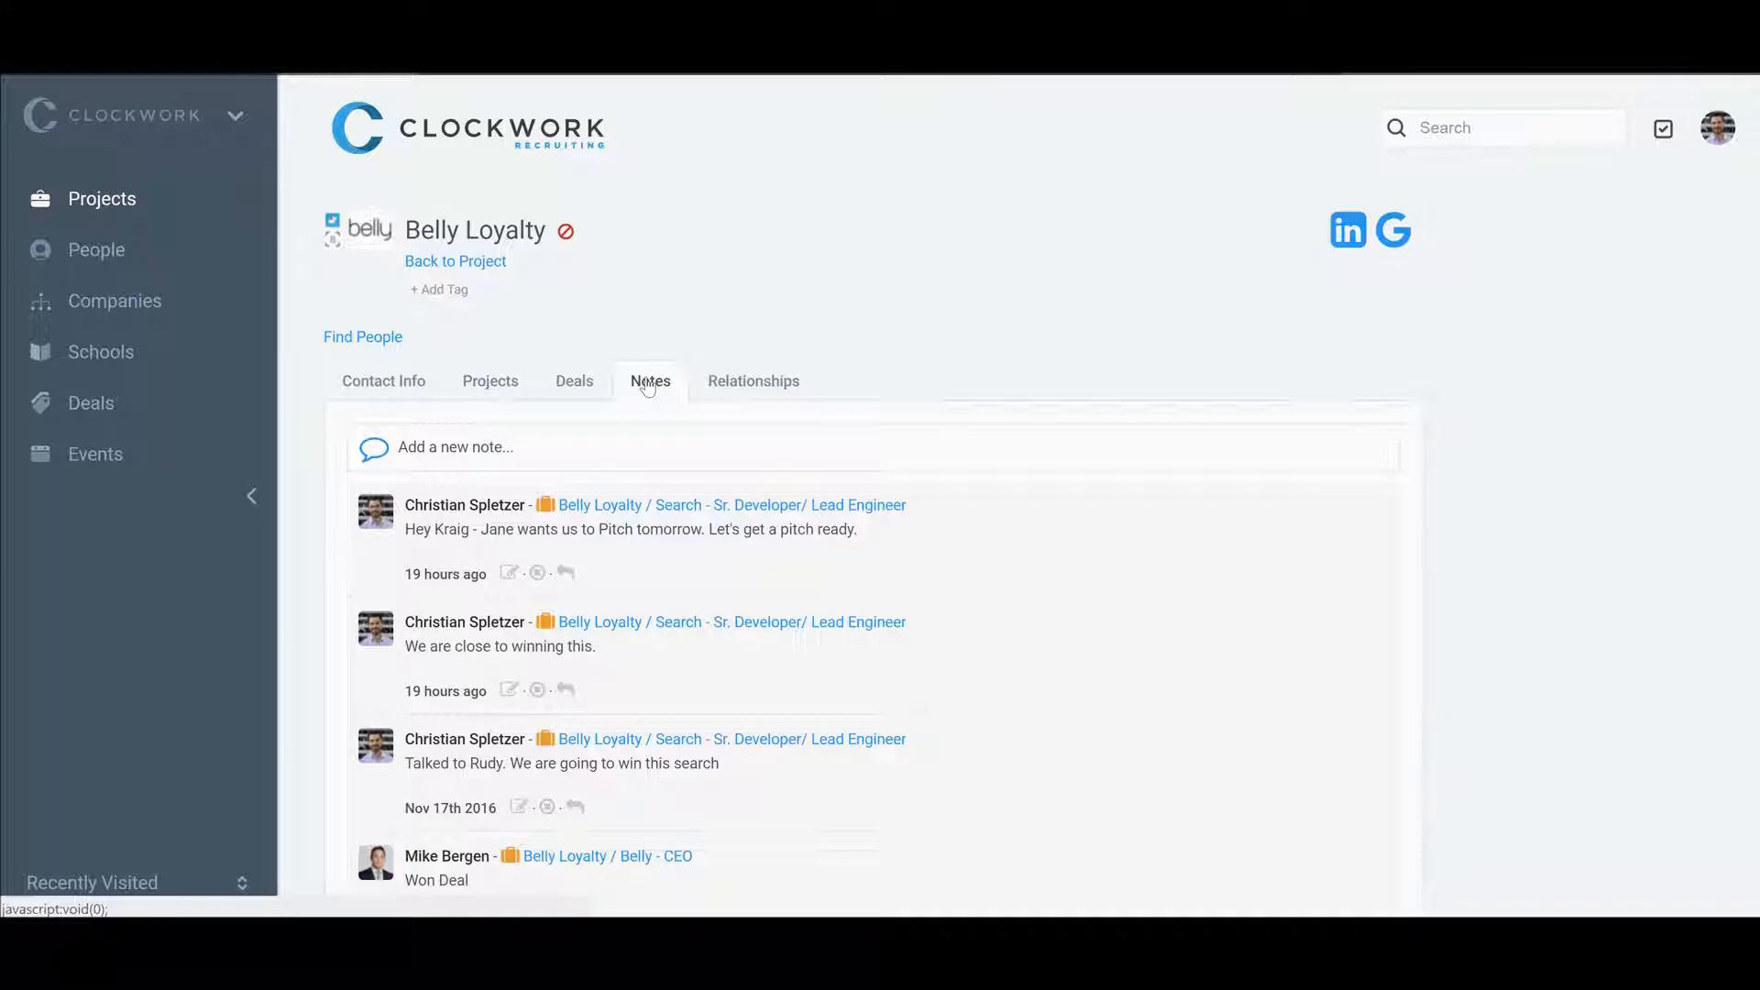
click(753, 380)
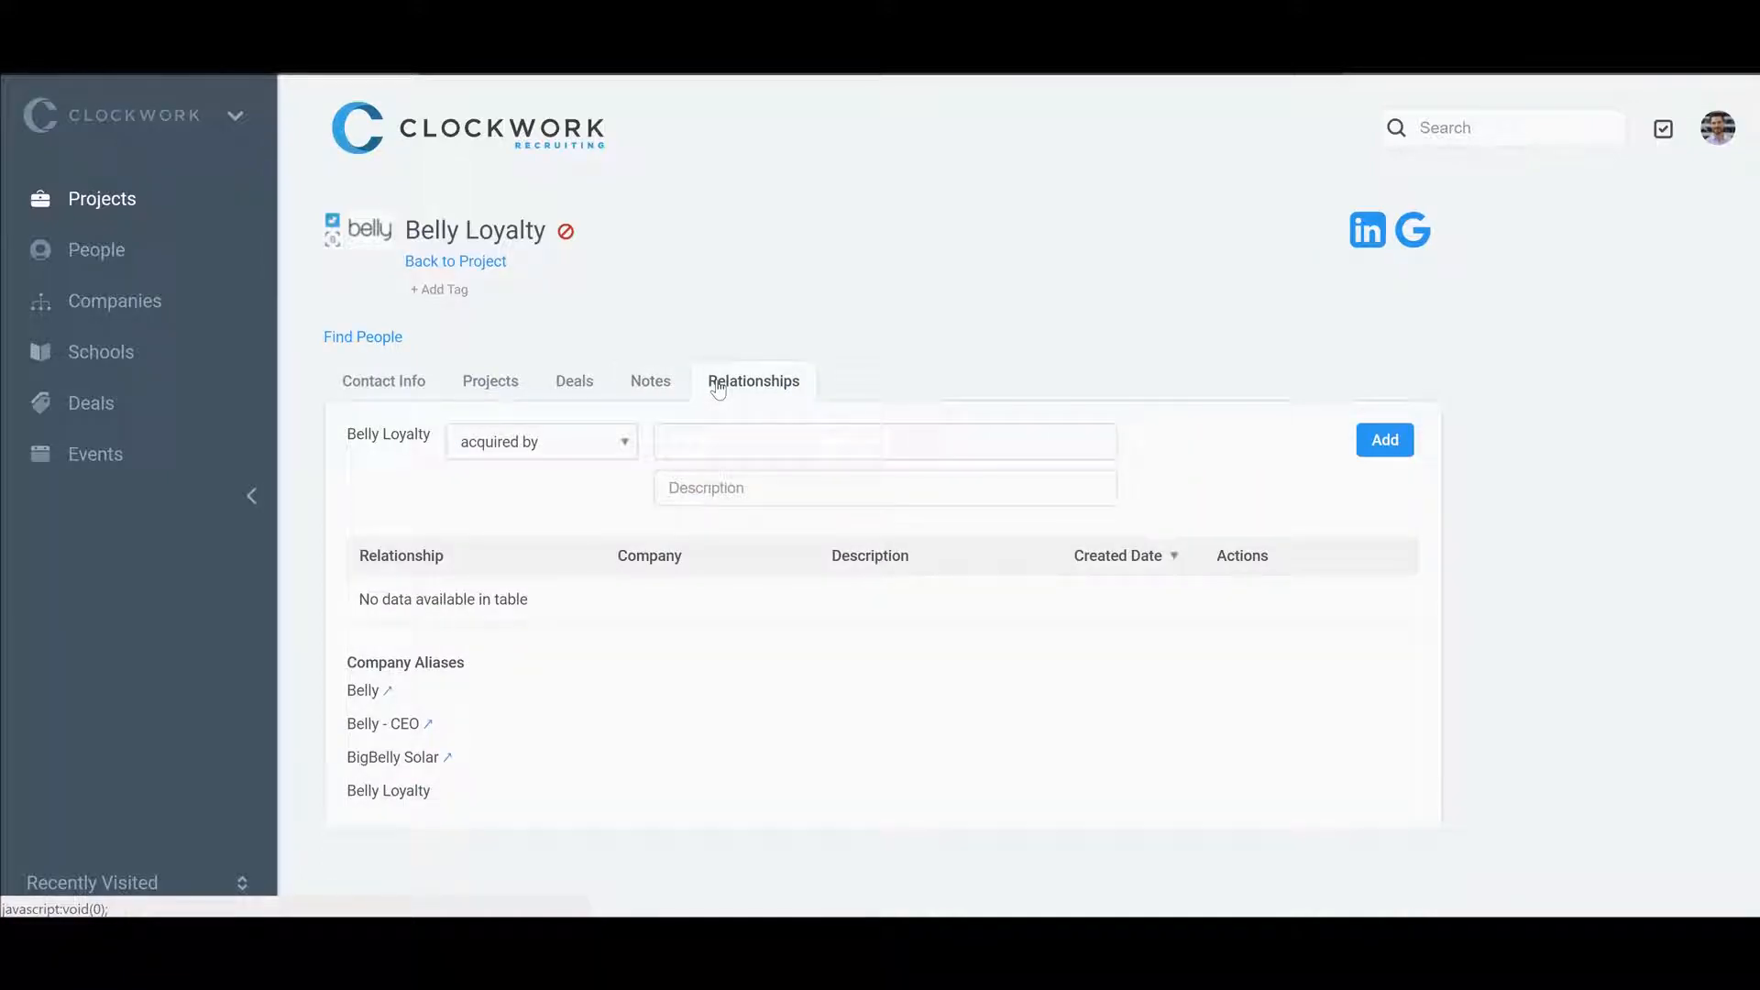
click(383, 380)
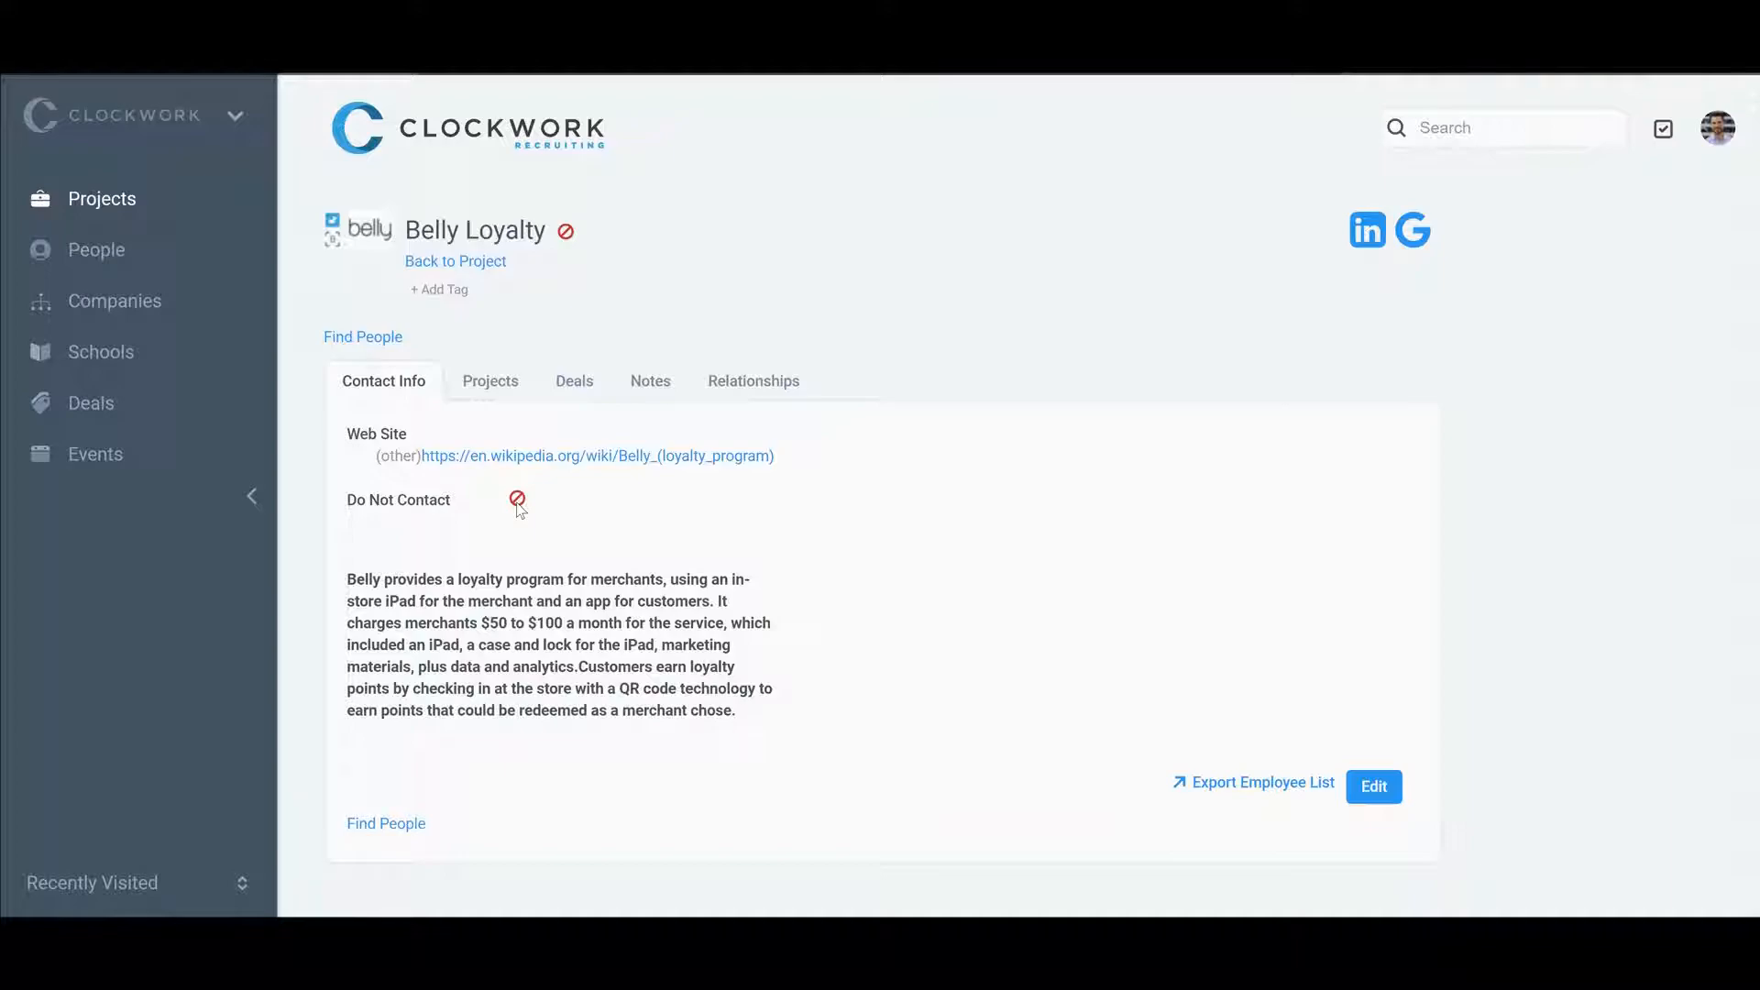
mouse_move(567, 232)
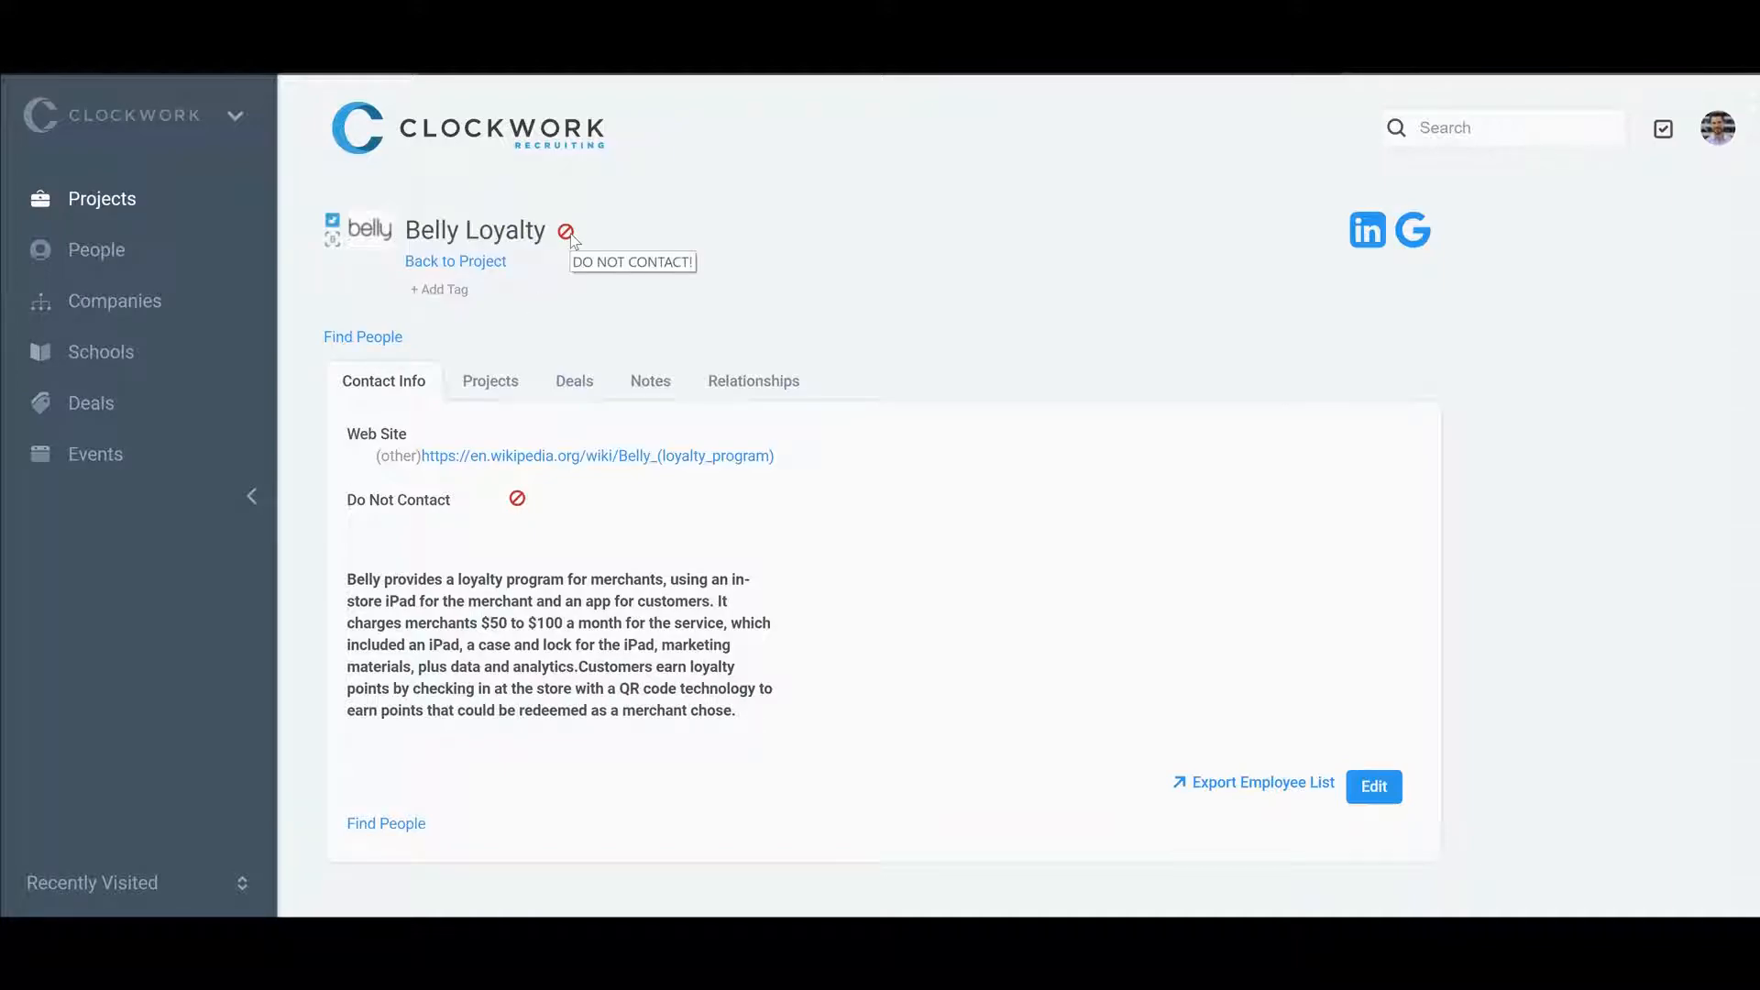
mouse_move(603, 456)
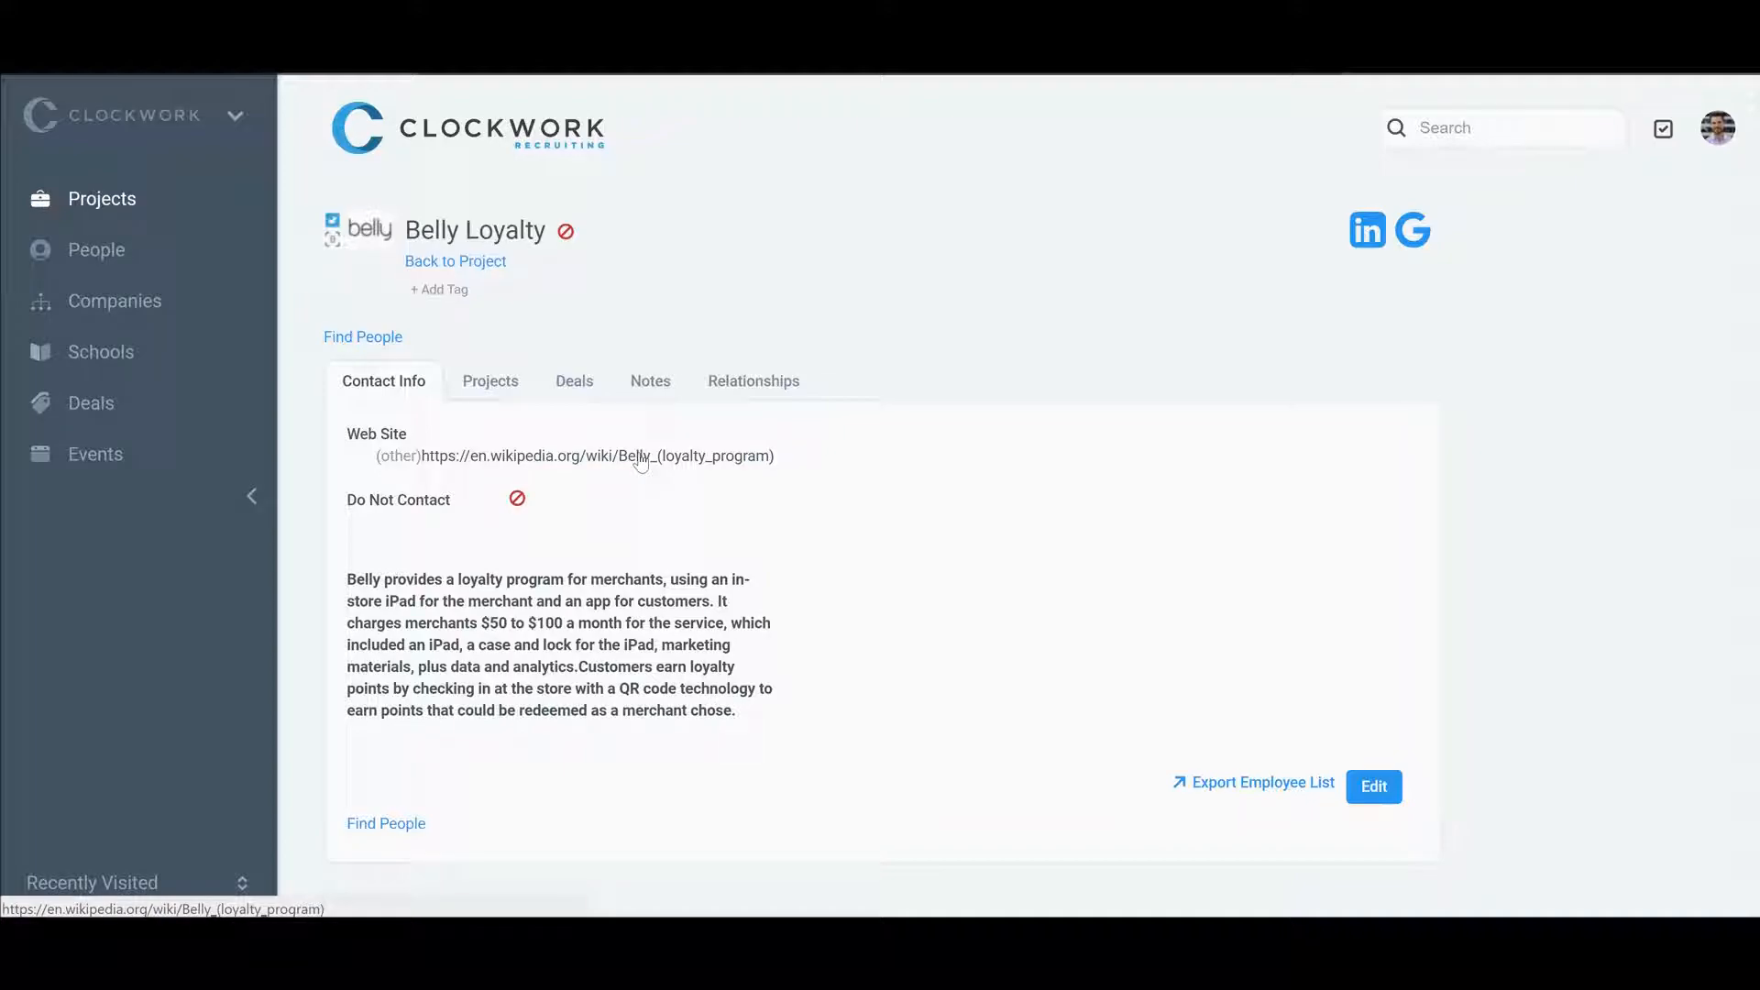
mouse_move(1412, 230)
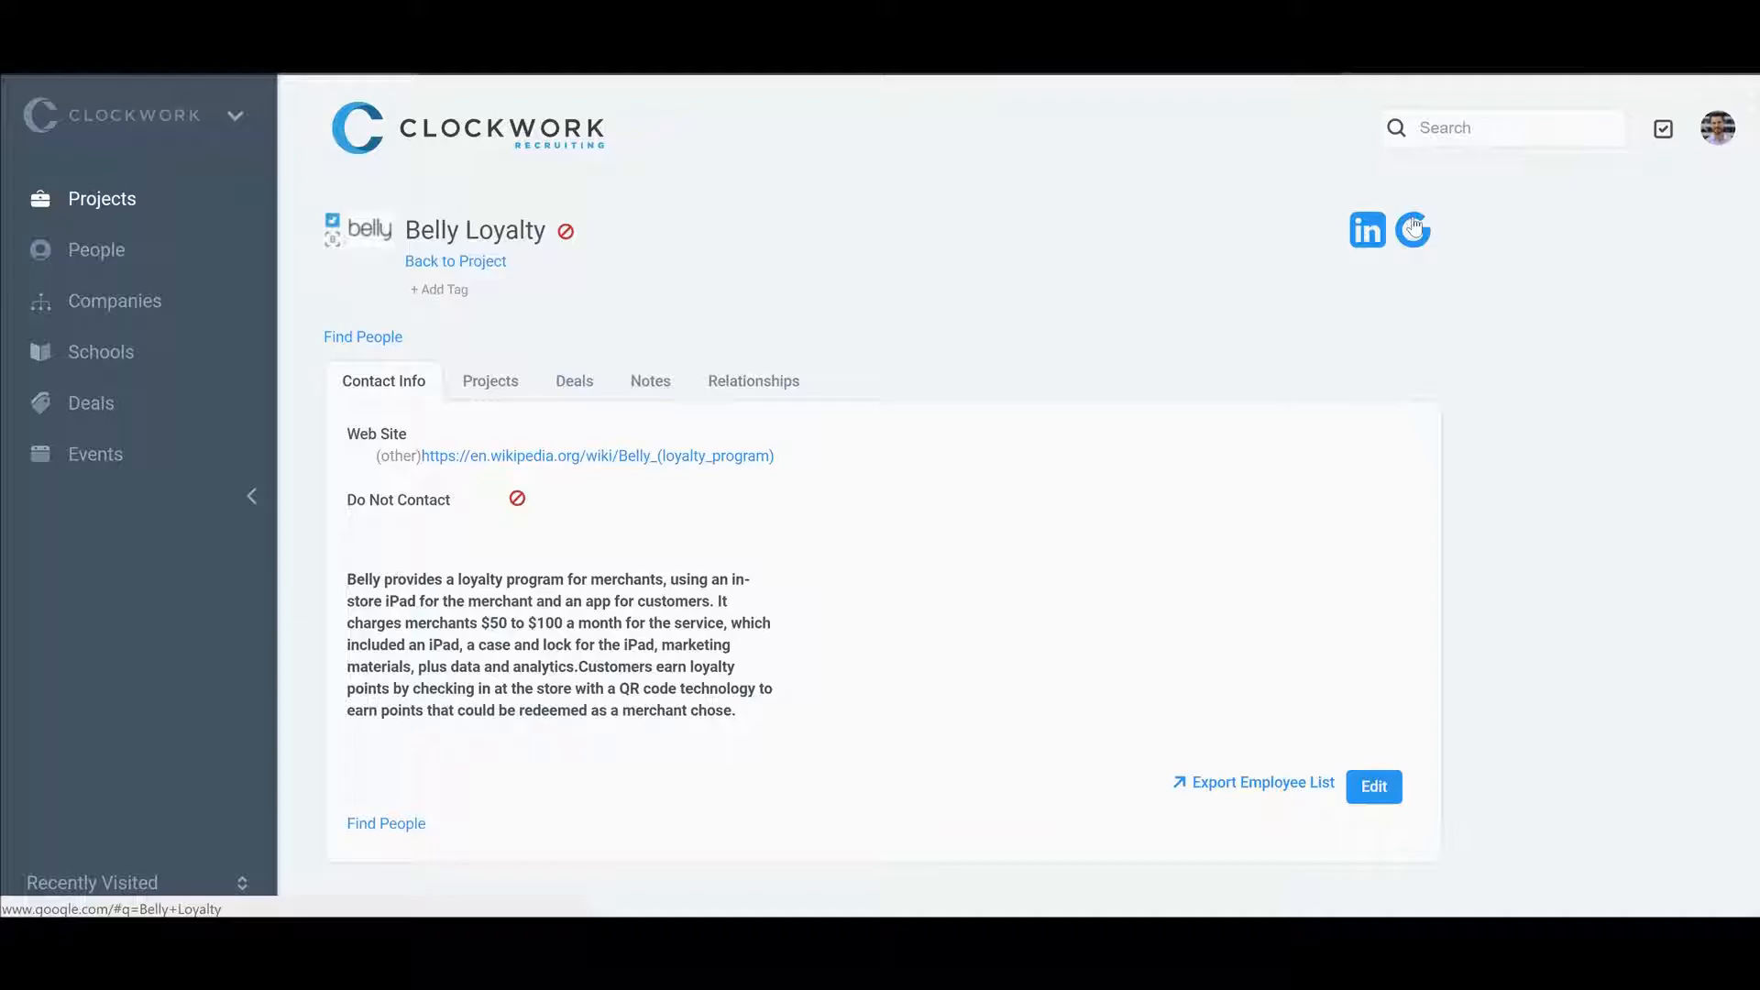
click(1412, 229)
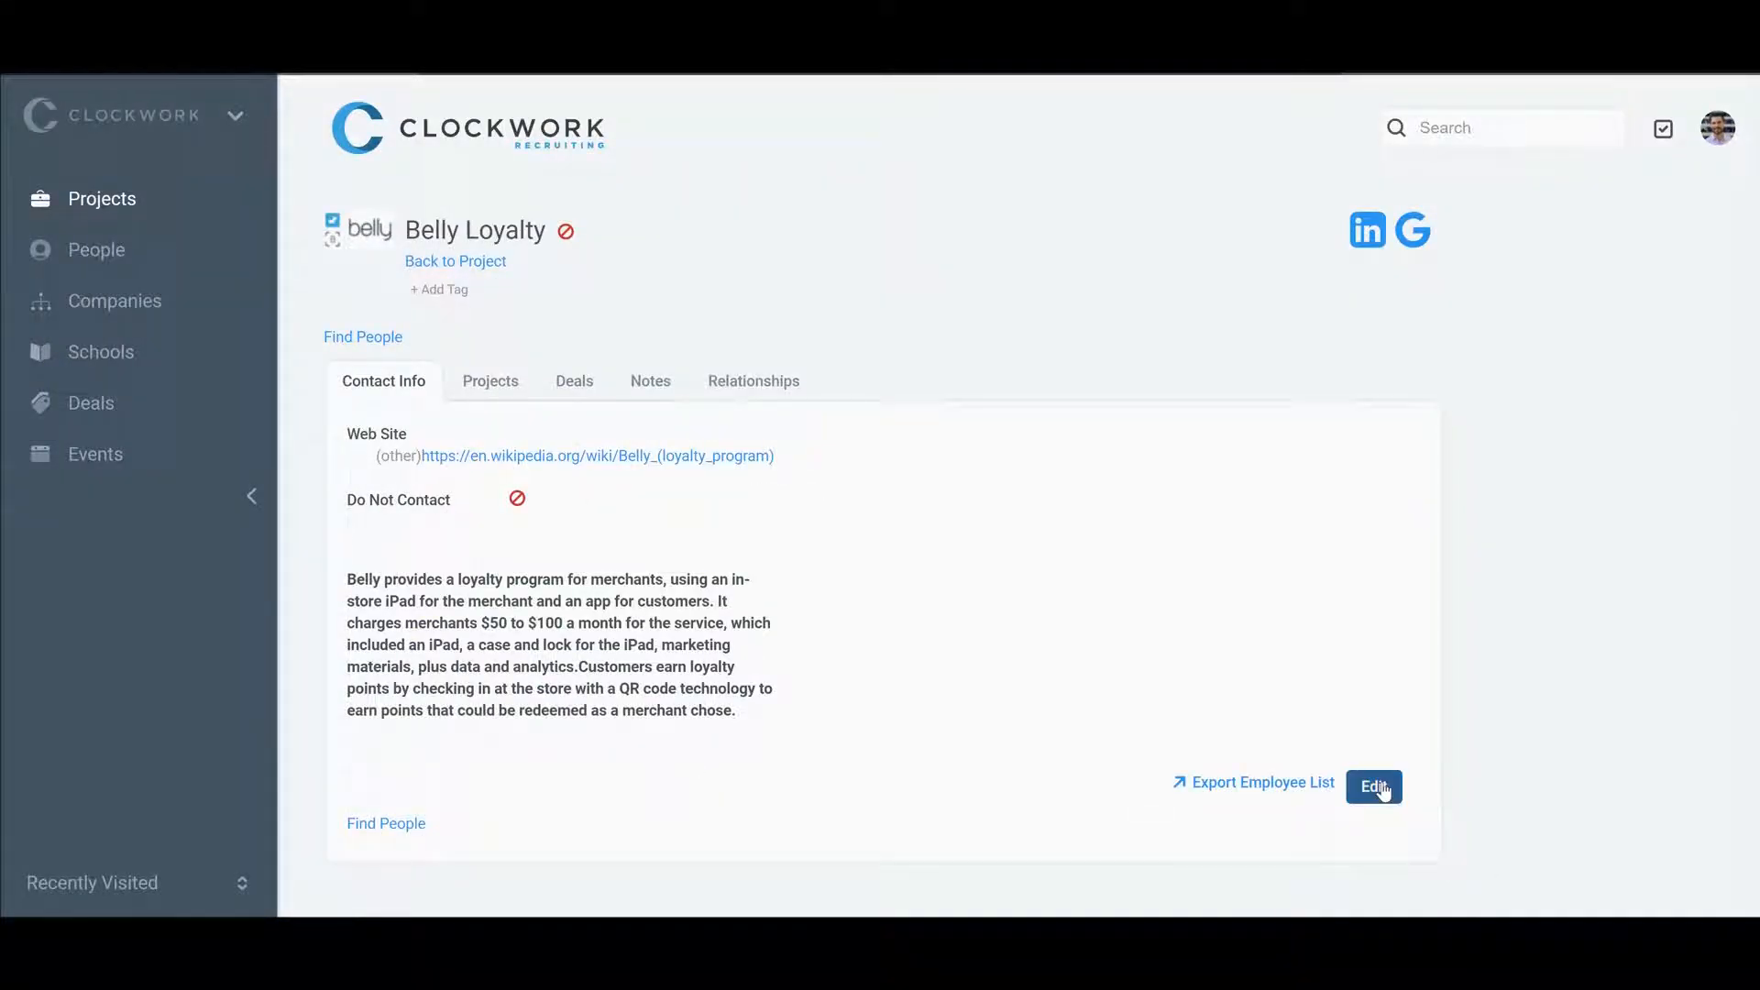
click(1371, 782)
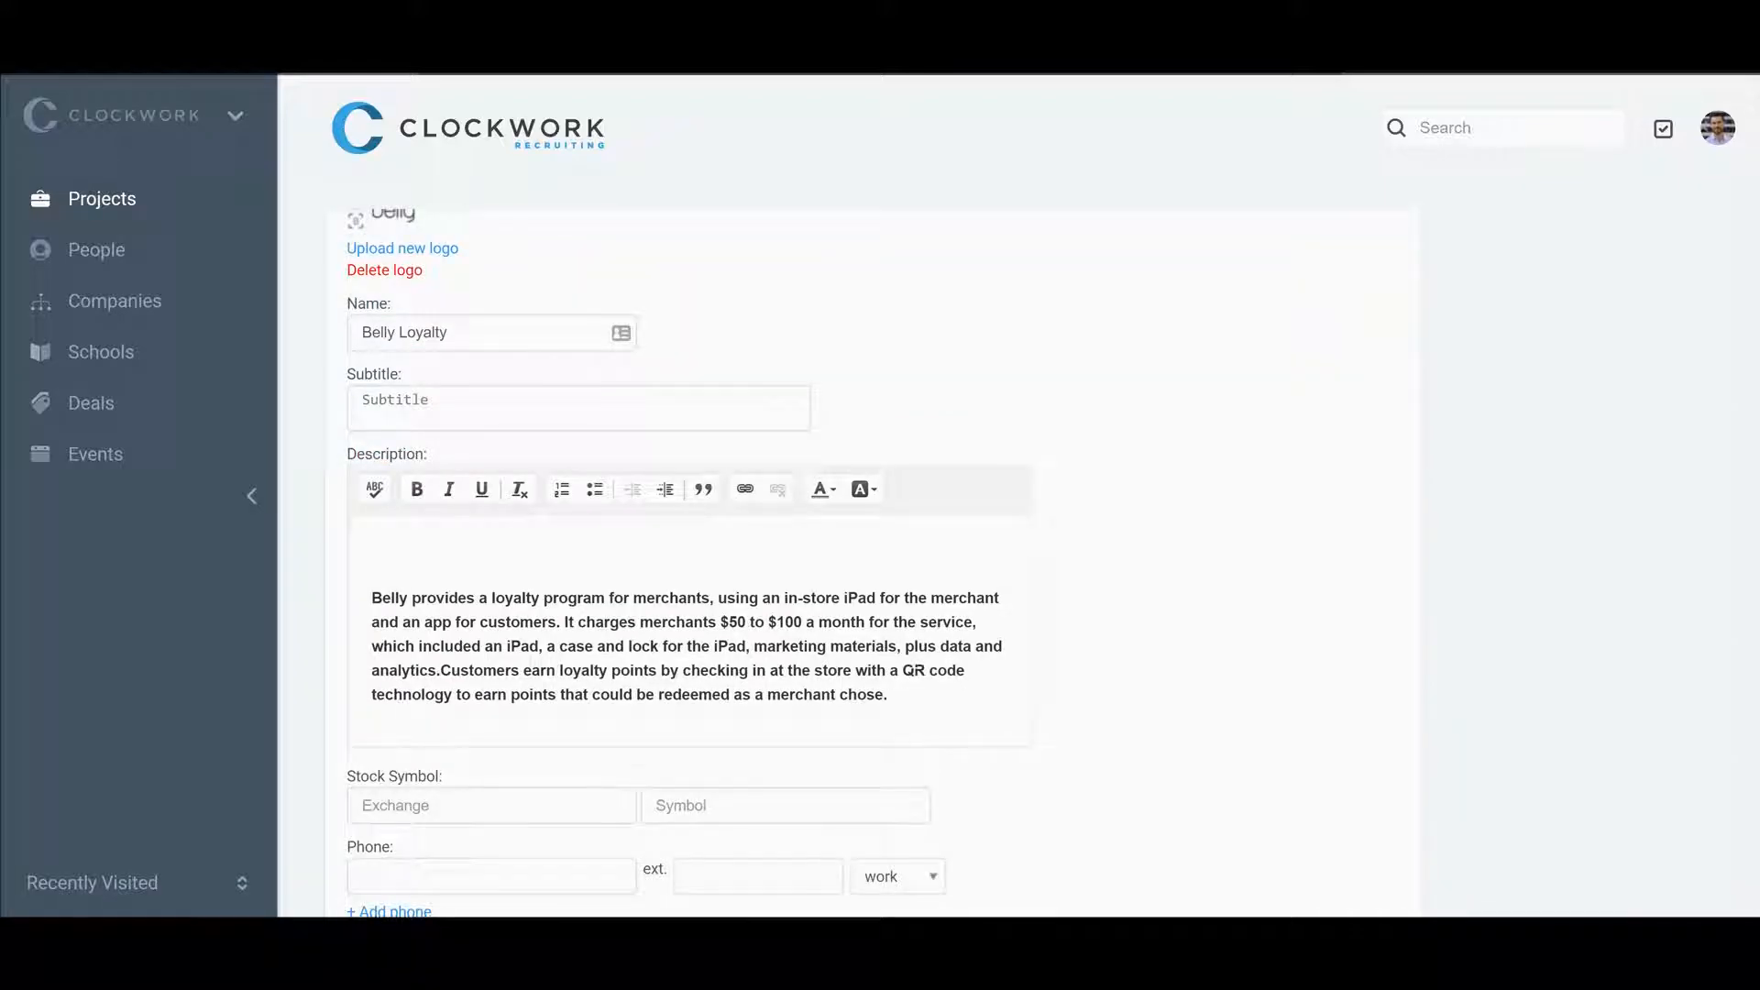
scroll(down, 3)
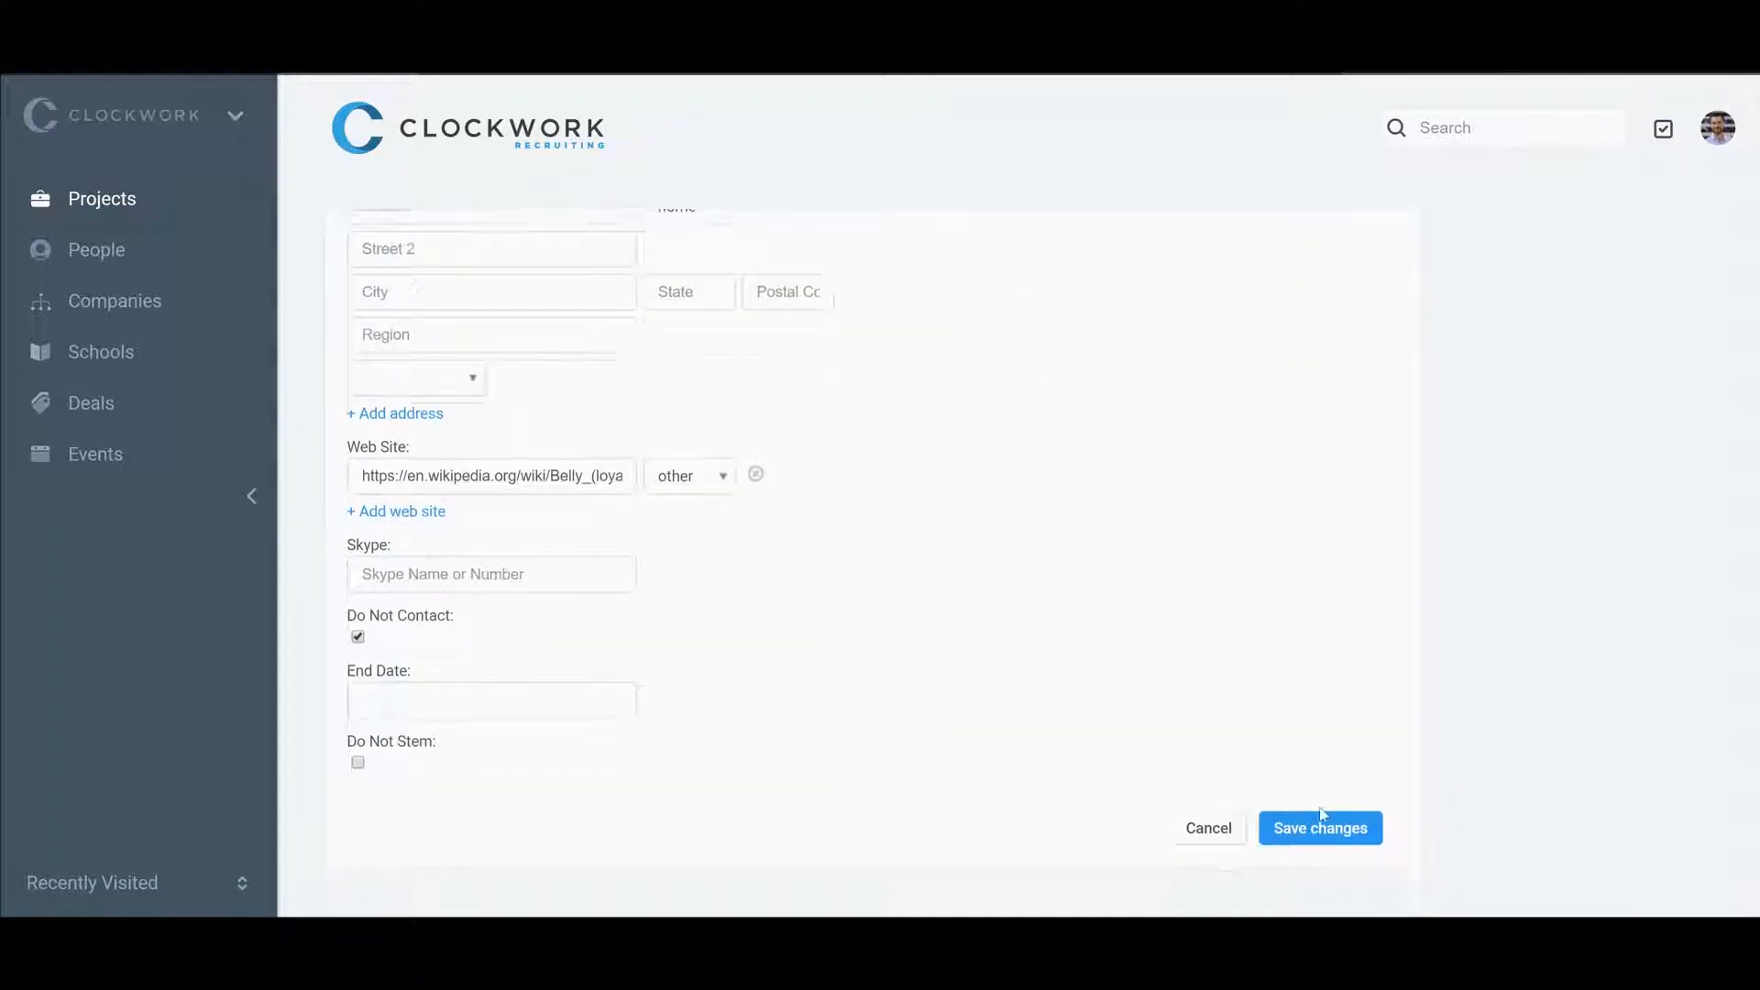
click(1320, 827)
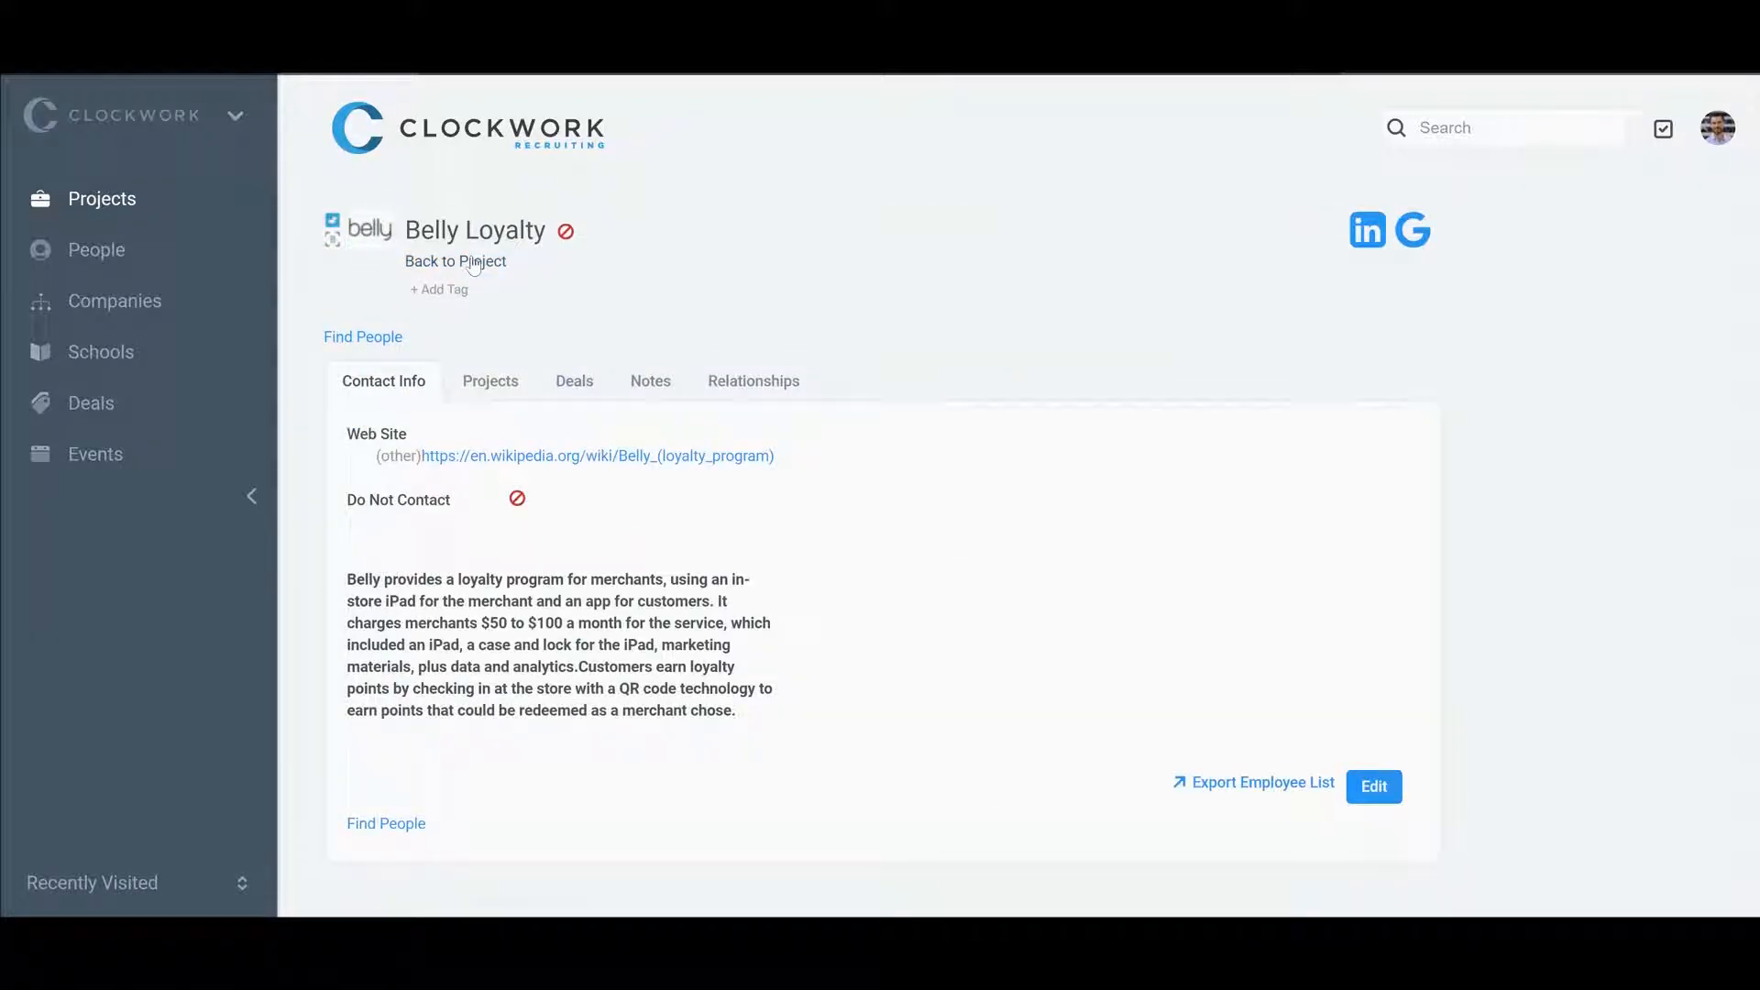
click(455, 261)
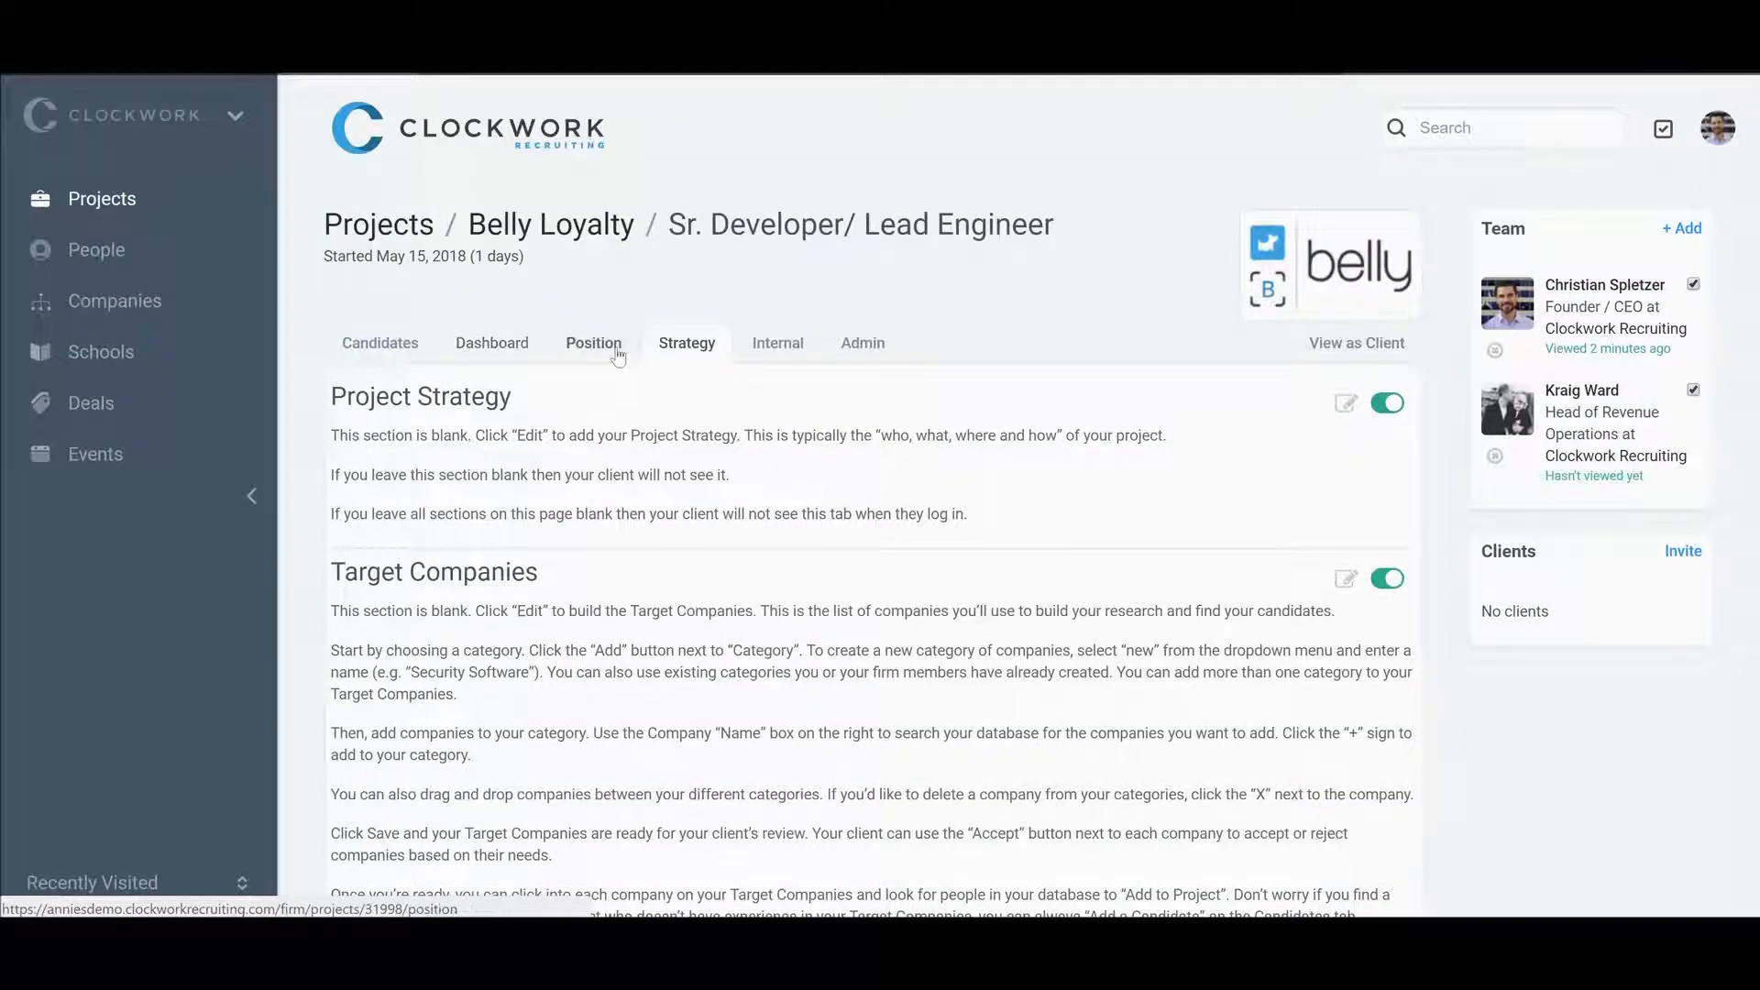
click(594, 342)
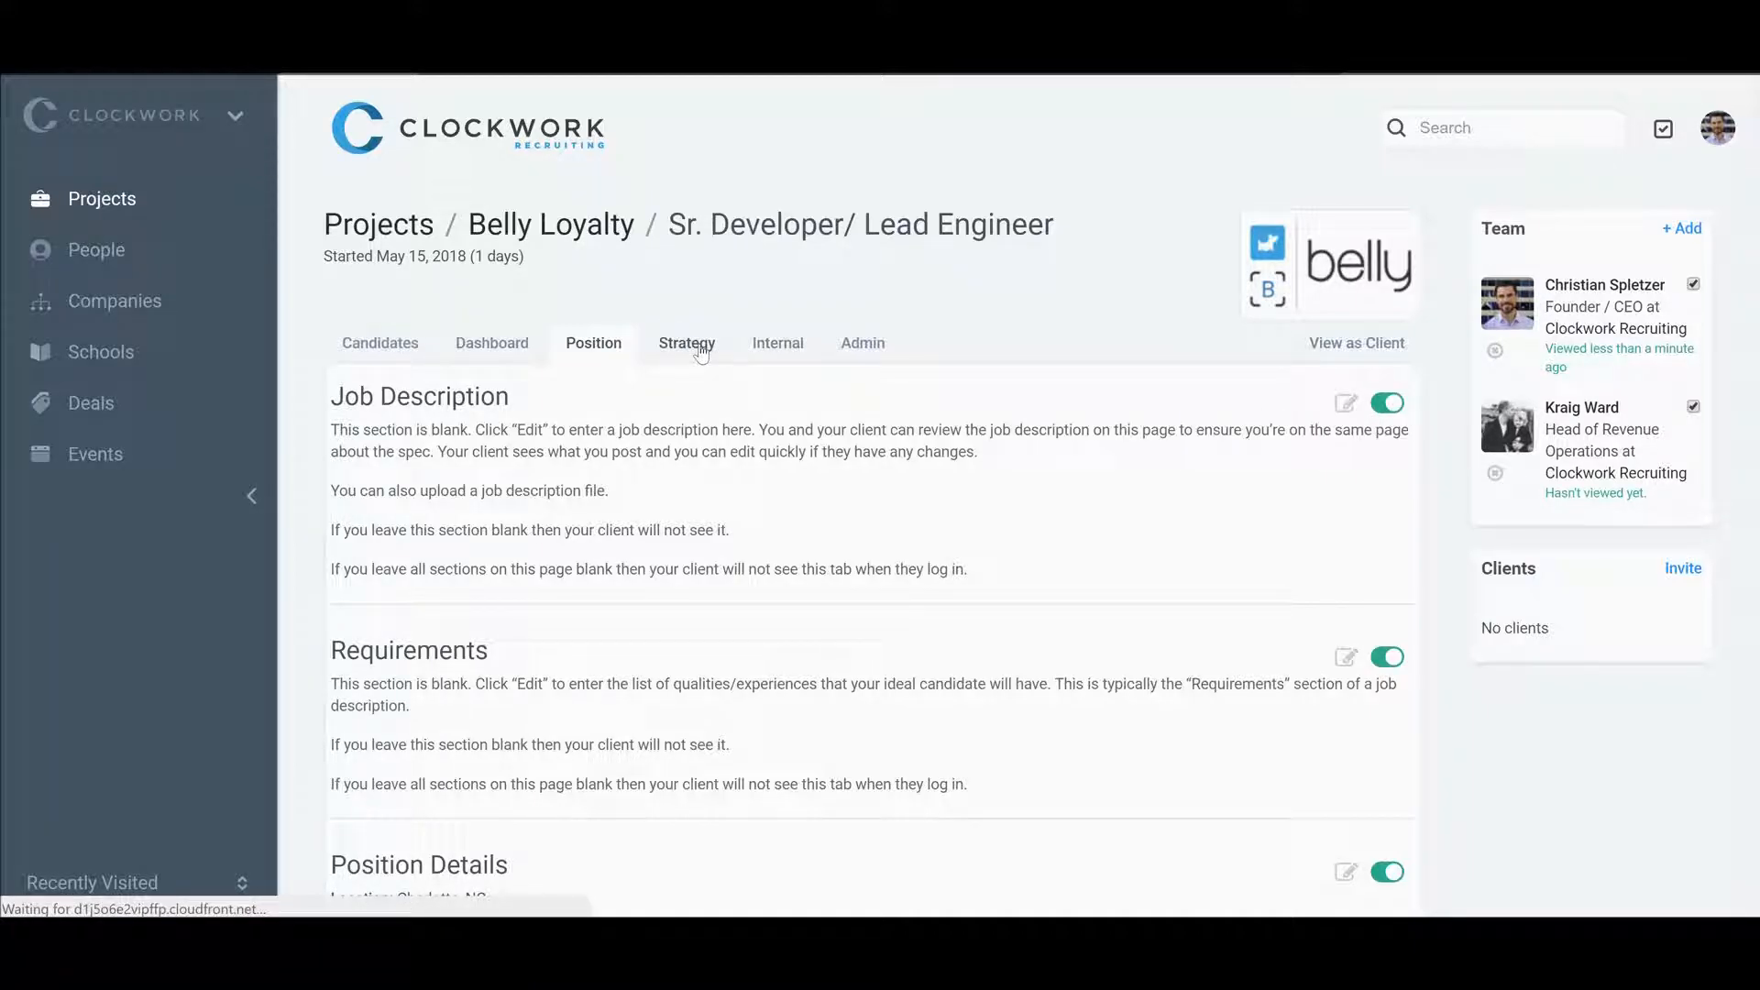
click(686, 342)
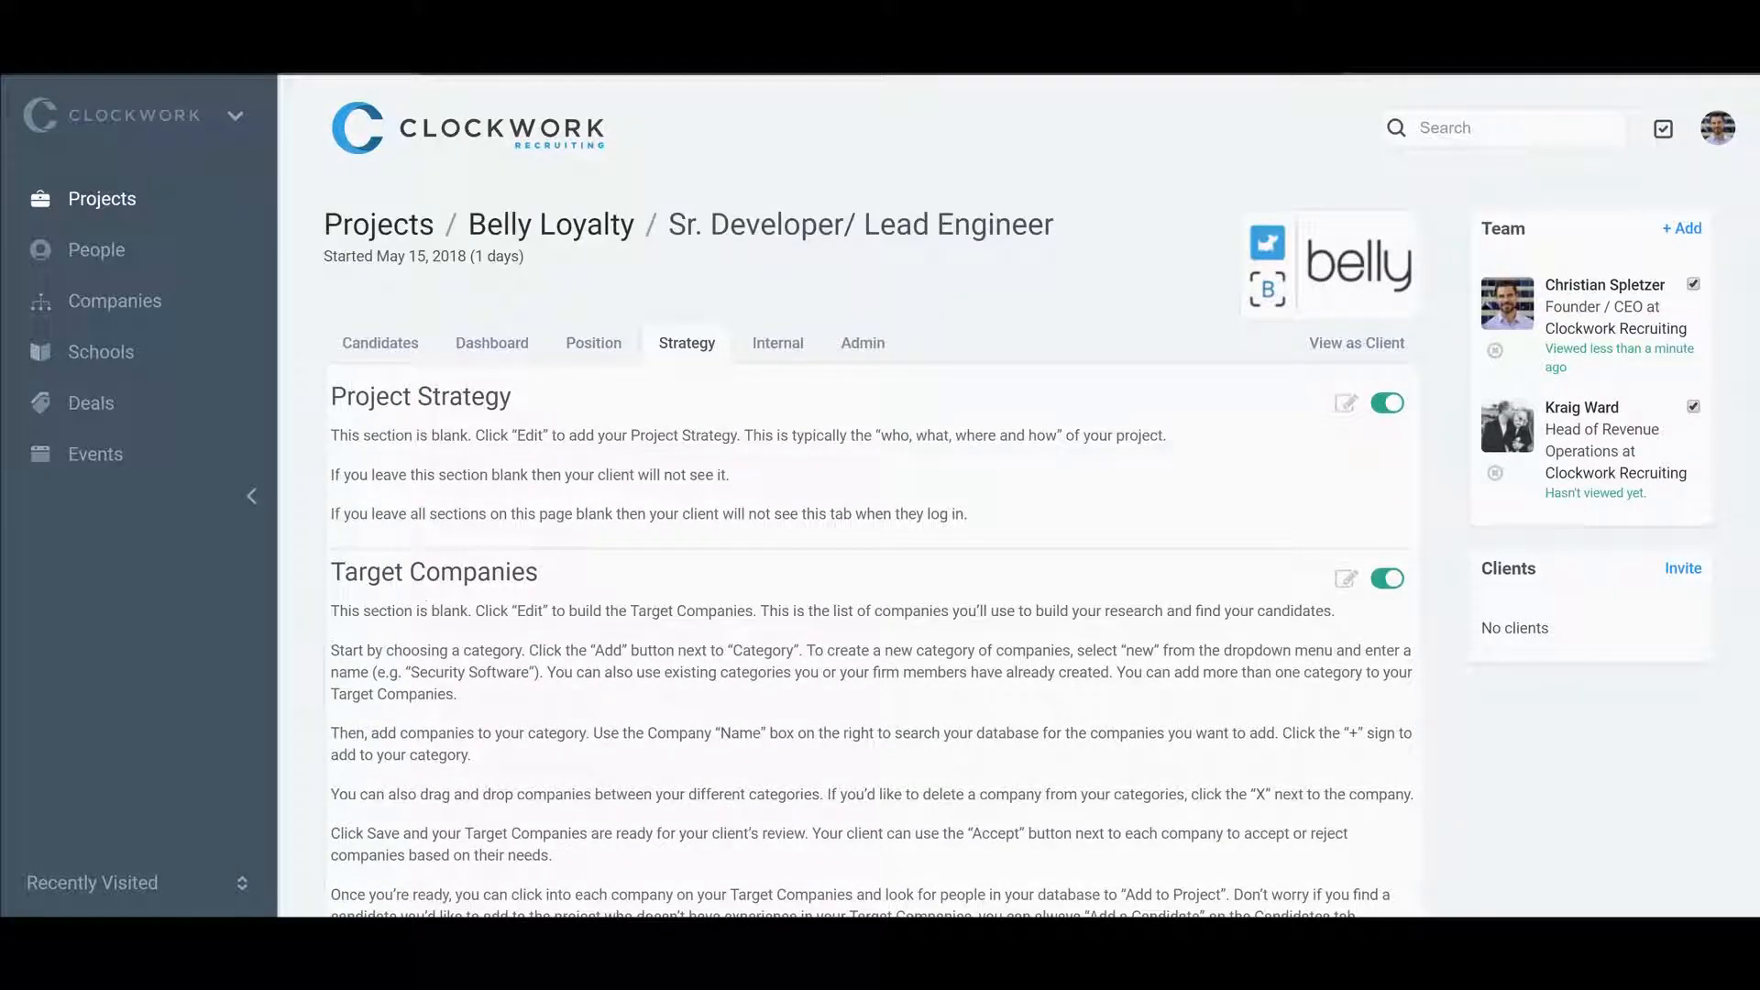
mouse_move(1379, 219)
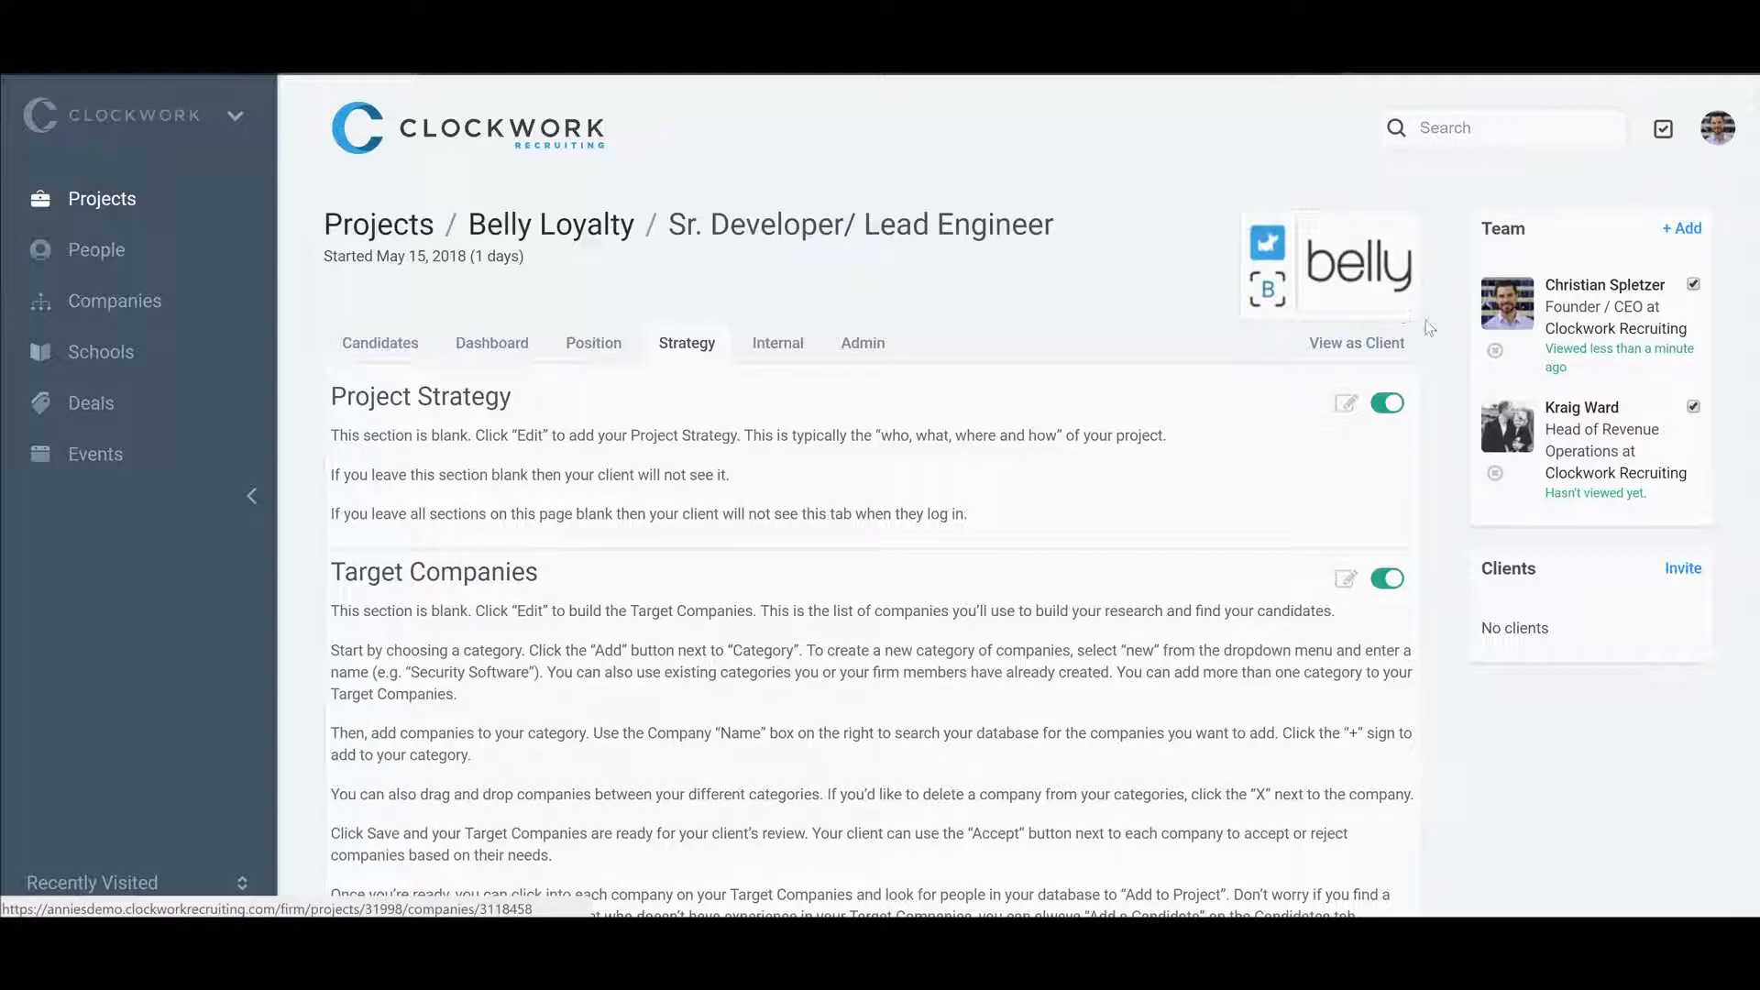
mouse_move(1059, 256)
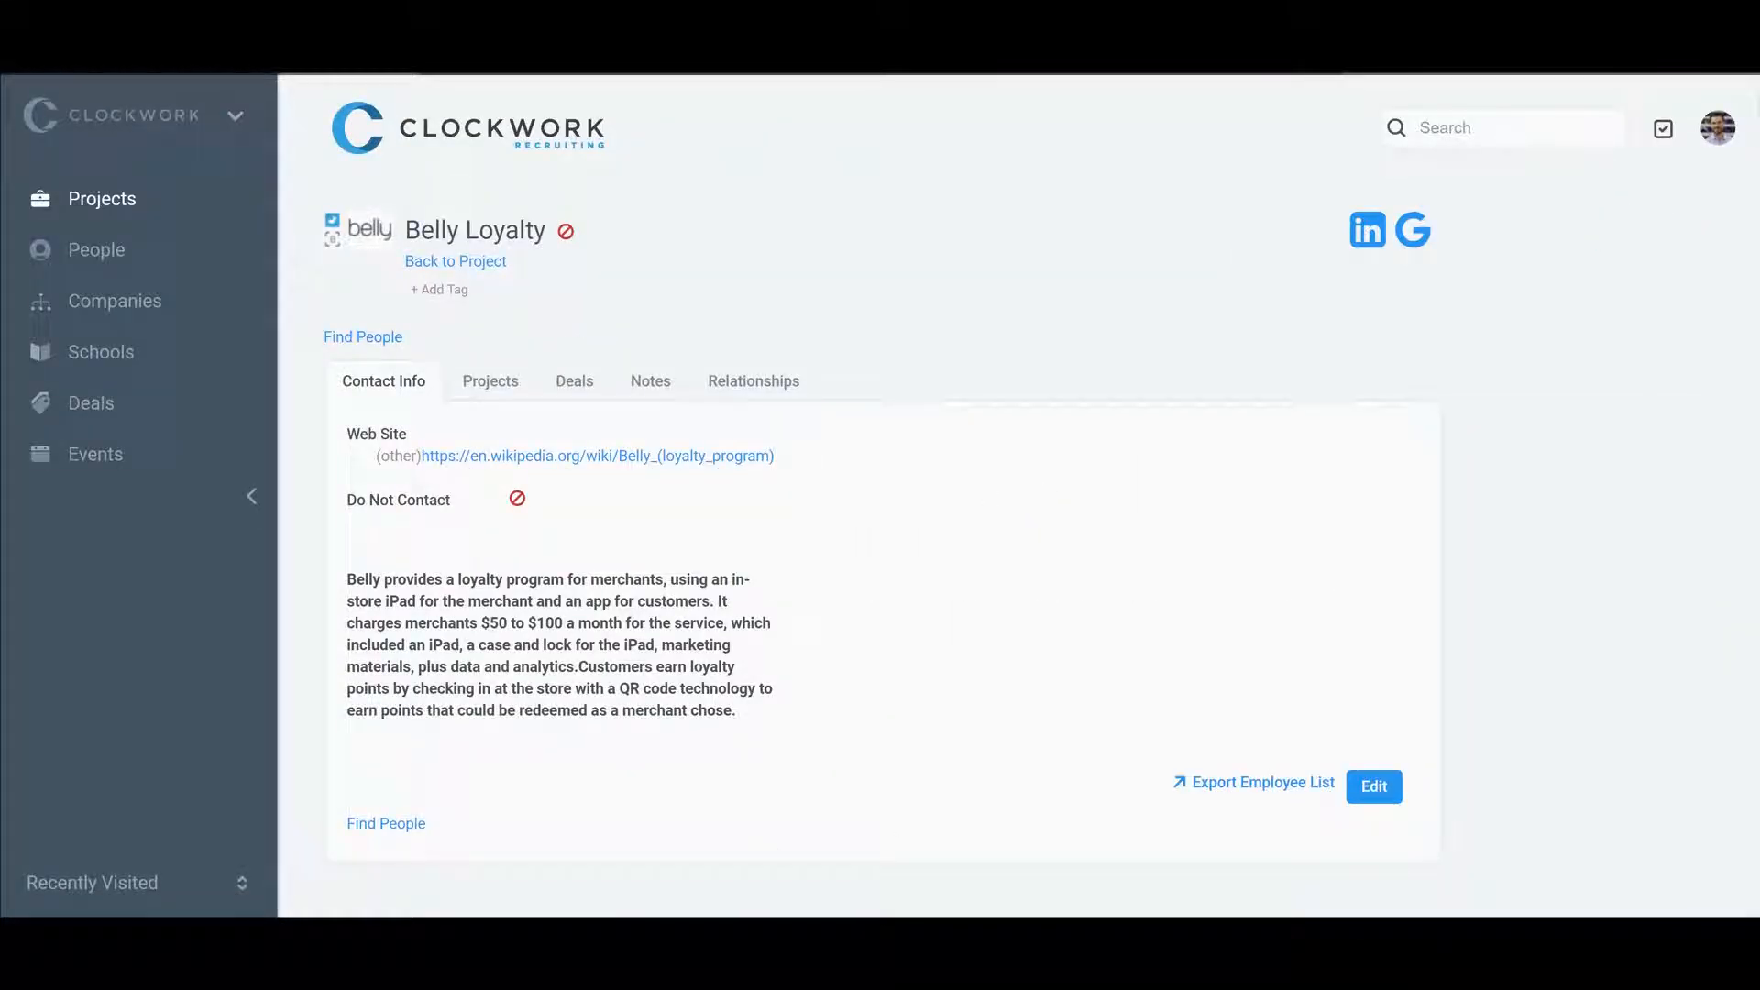
mouse_move(586, 381)
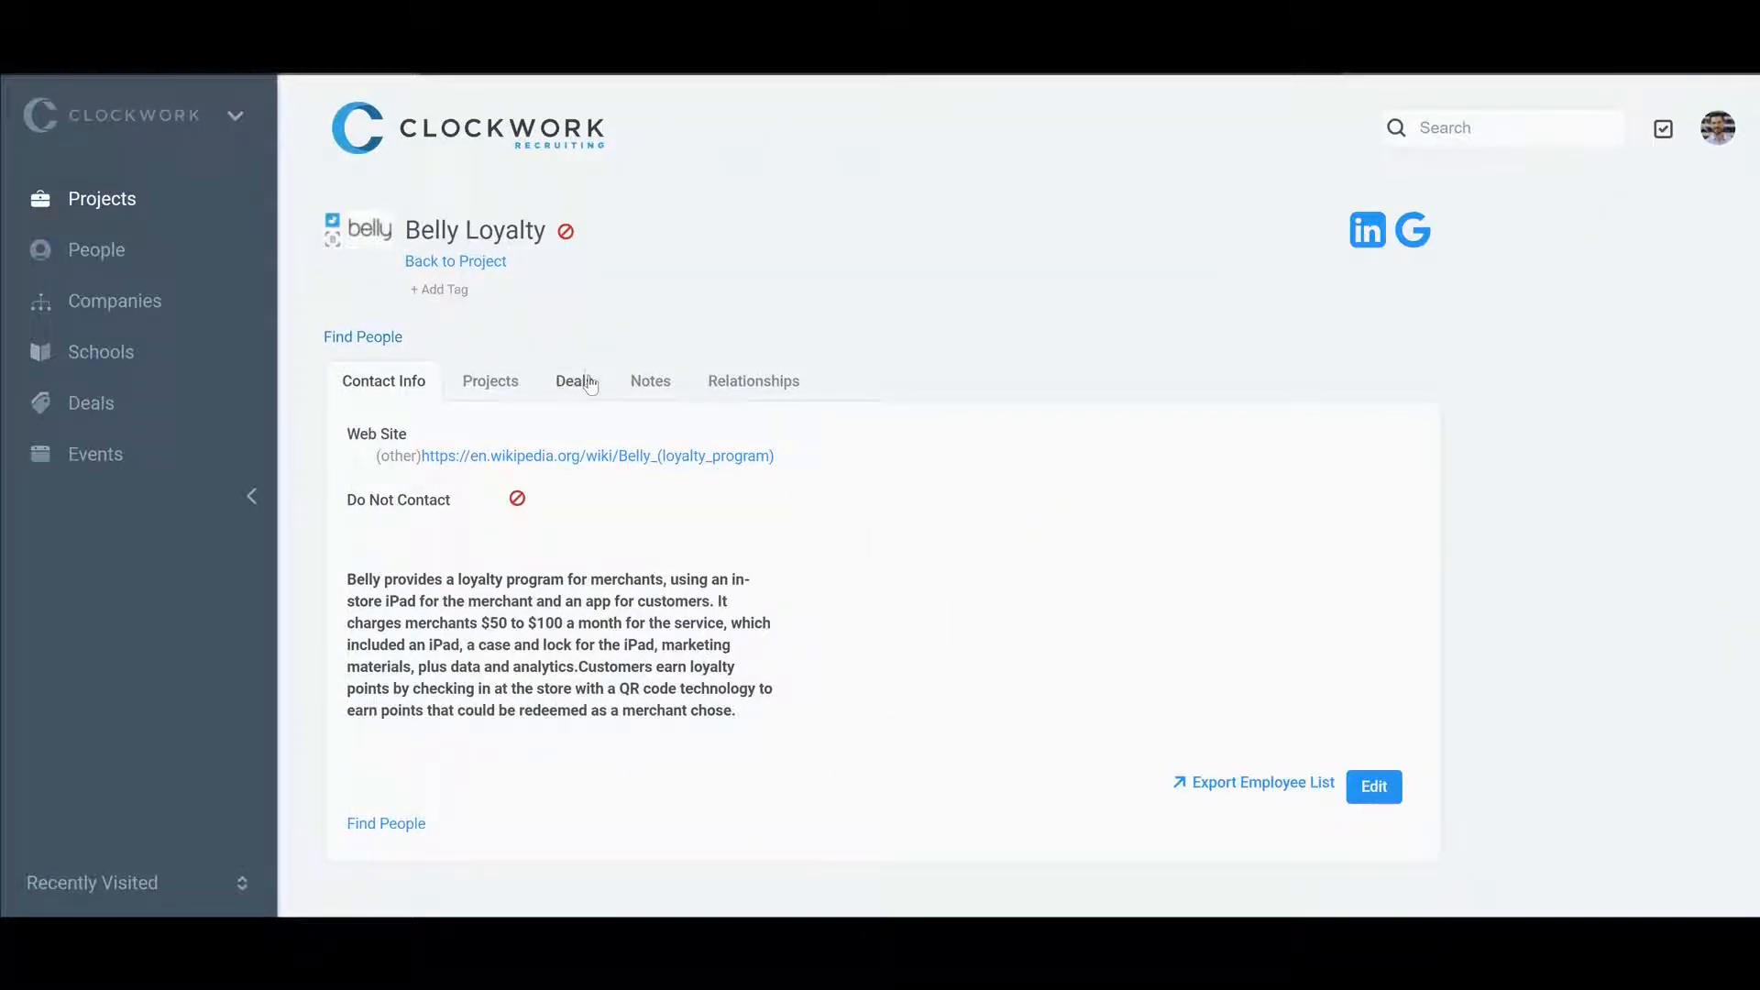
Show Belly Loyalty's deals, then its projects list (COO, CFO, Sr. Developer/Lead Engineer).
click(574, 380)
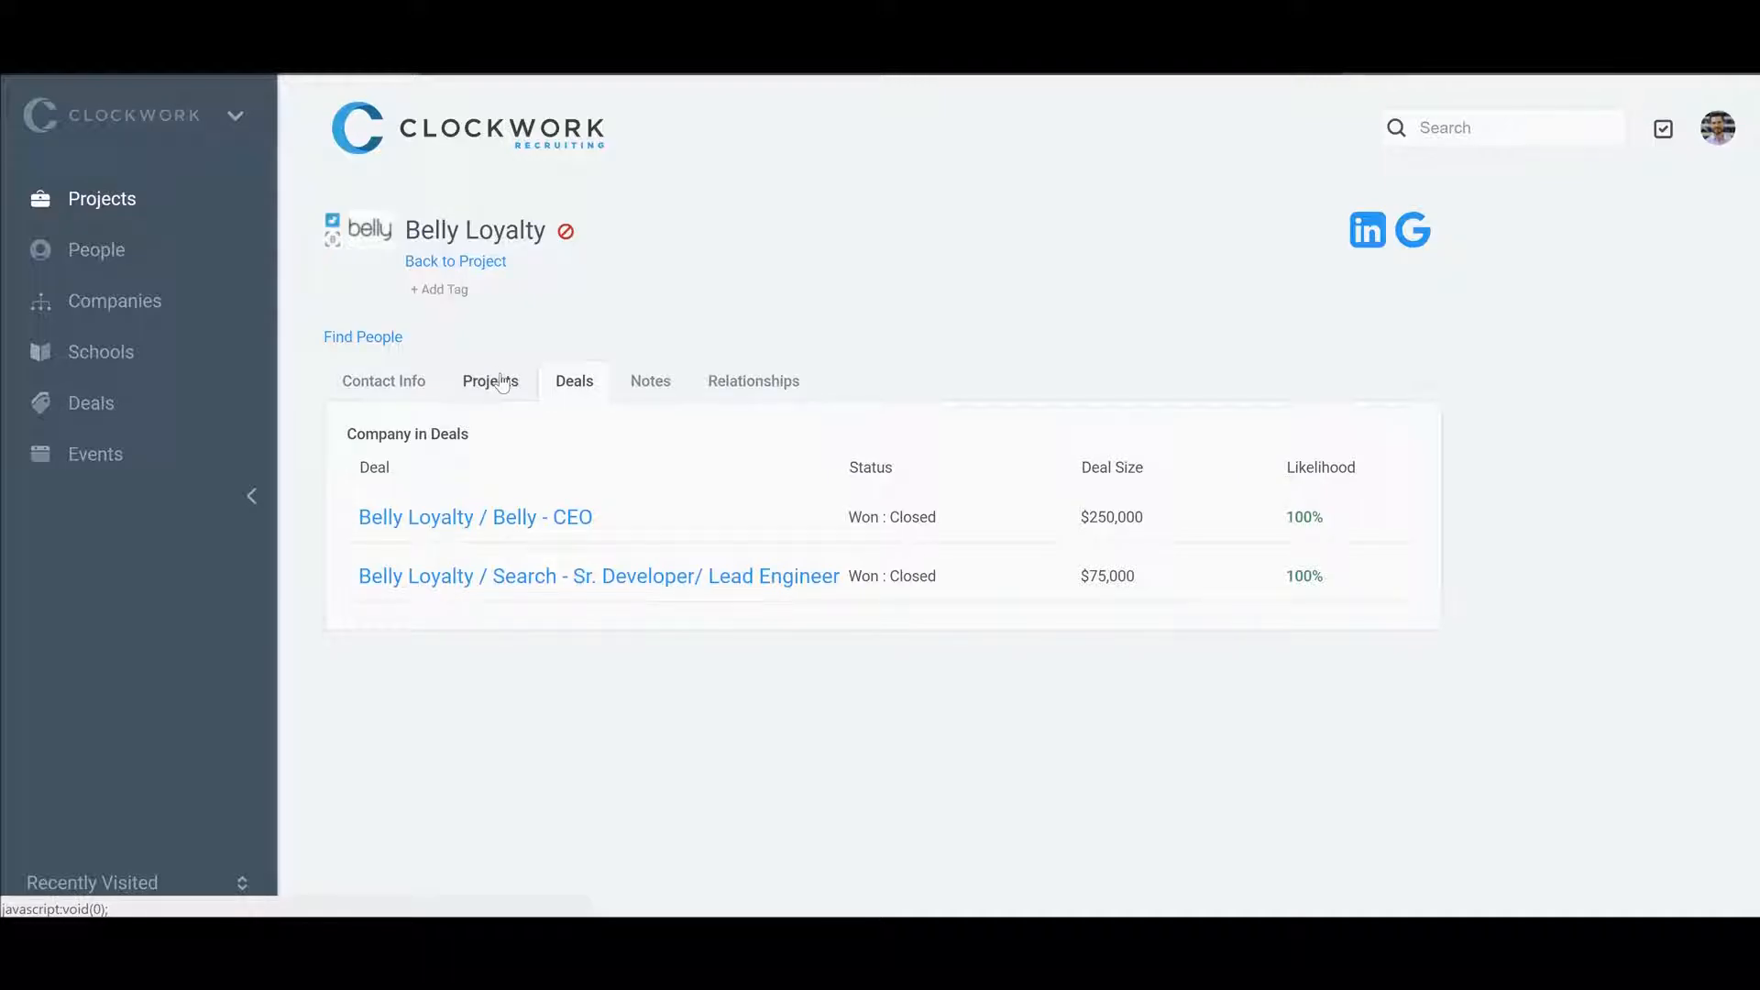
click(490, 380)
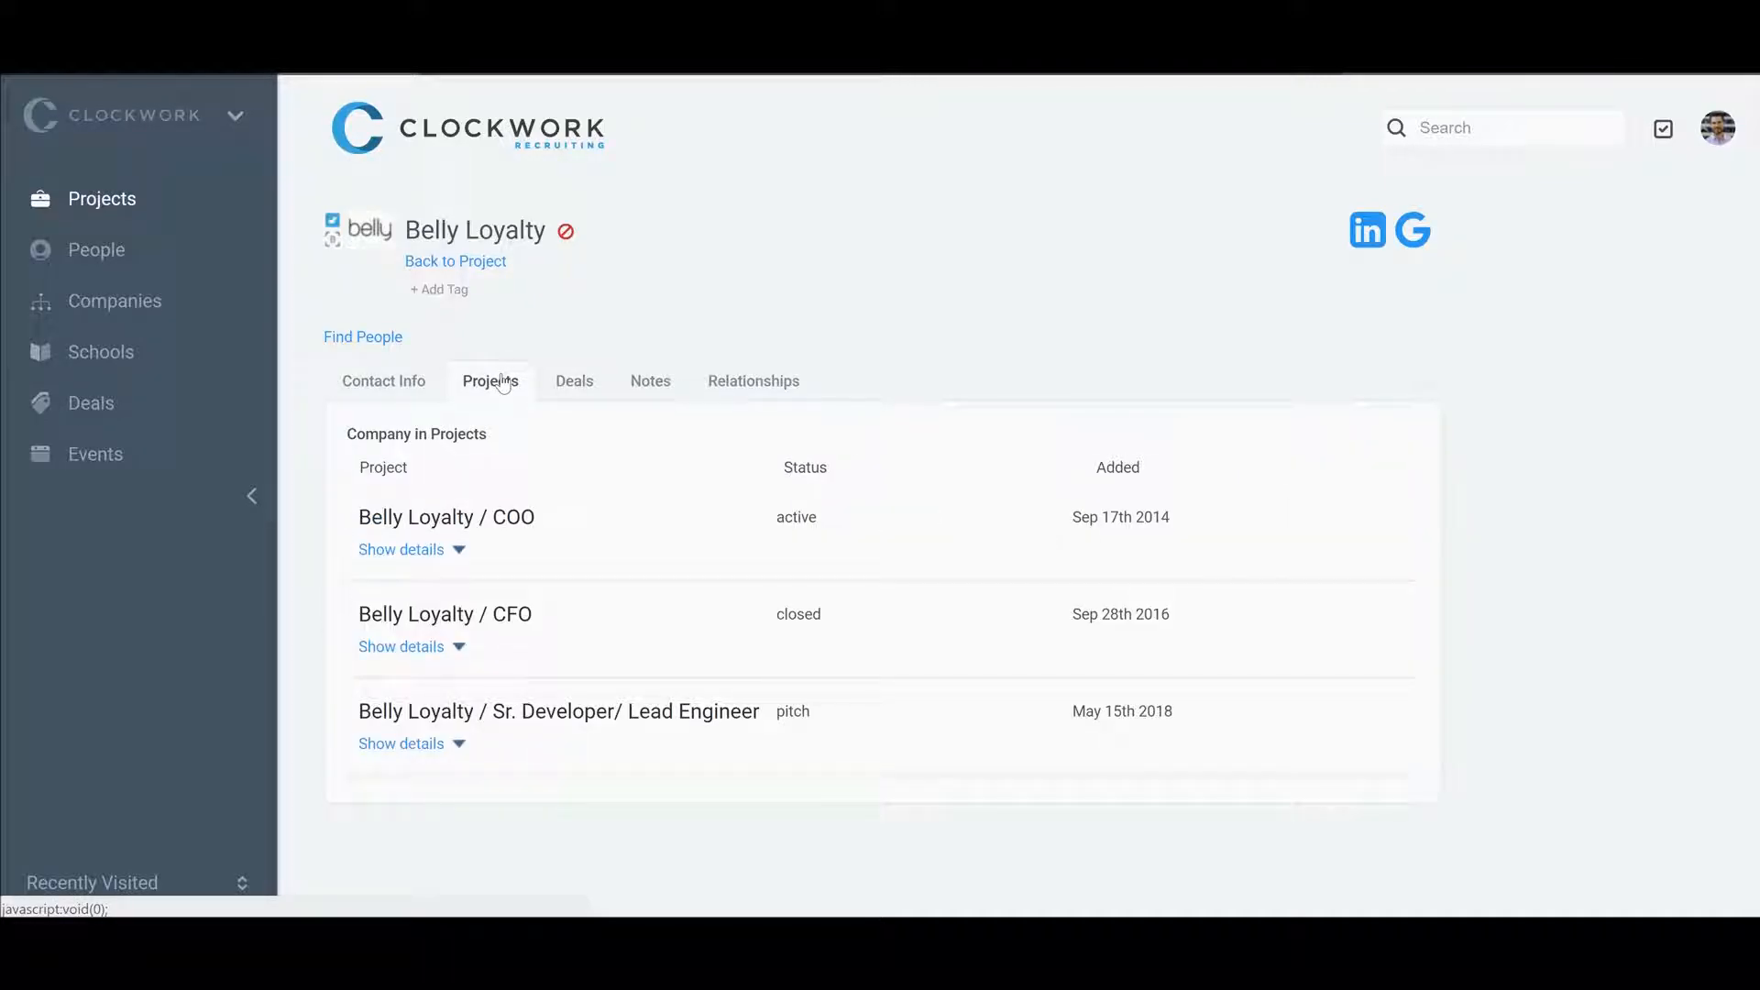